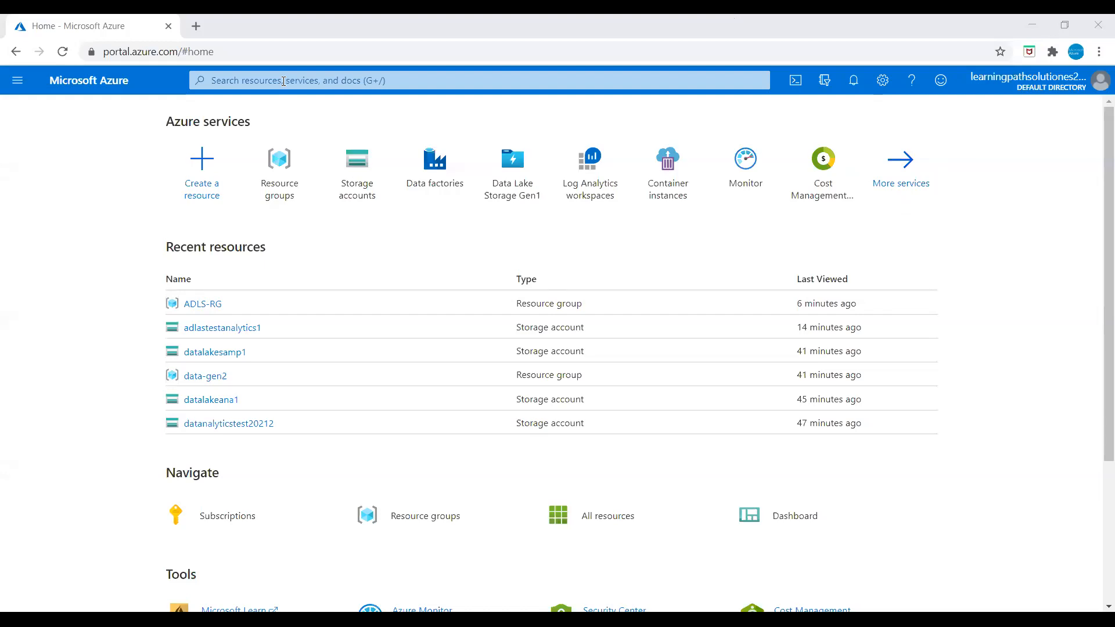
Search 'st' in the portal bar and go to the Storage accounts service.
{"action": "type", "text": "stora"}
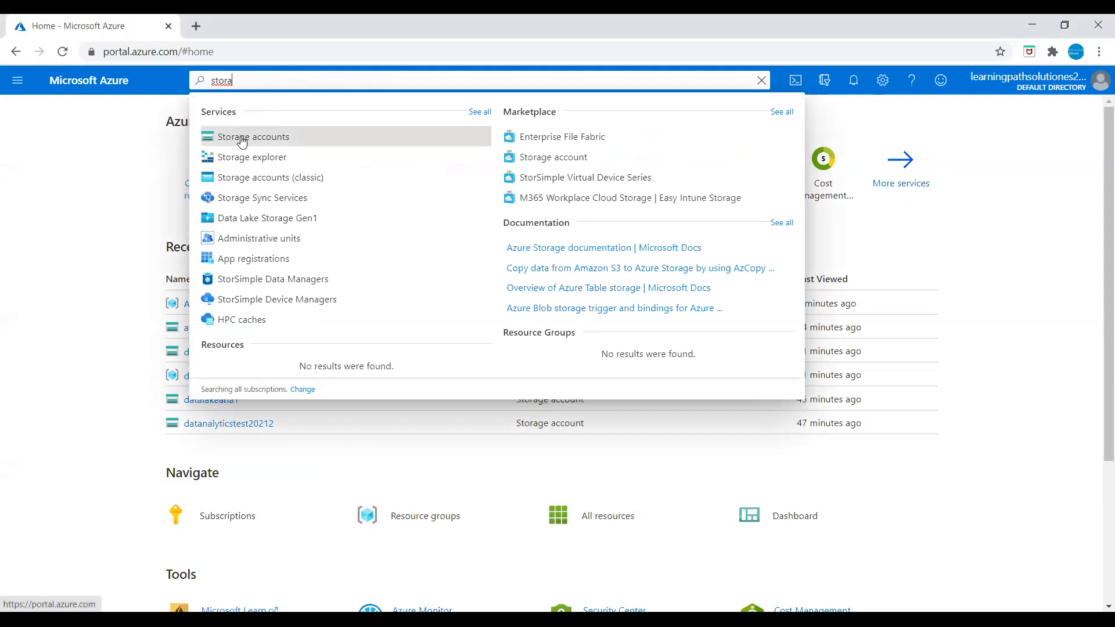
{"action": "left_click", "coordinate": [254, 137]}
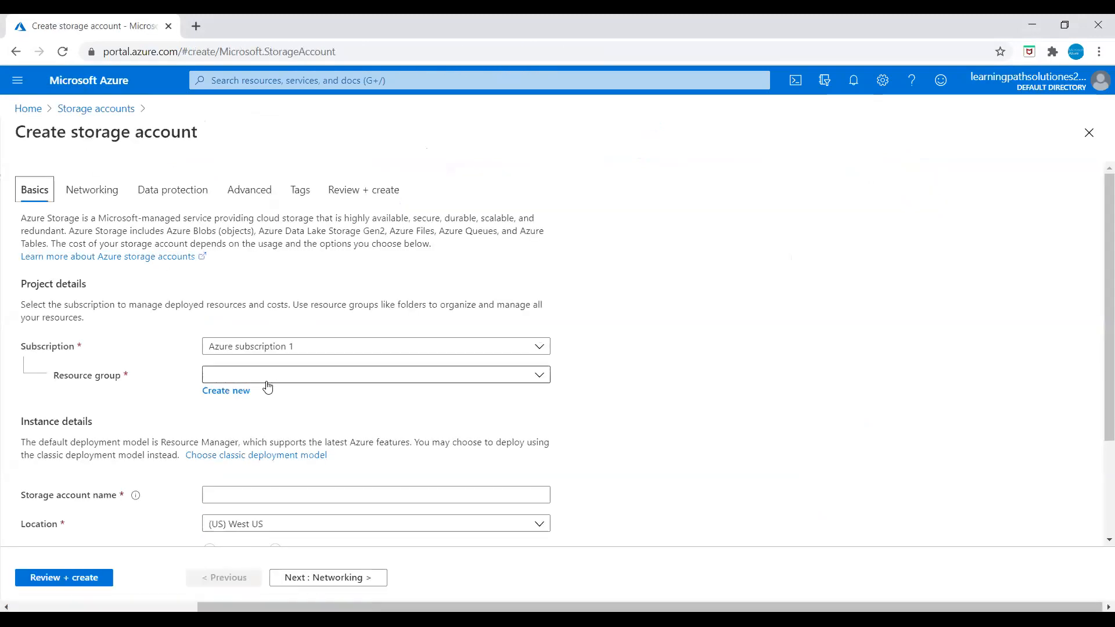
Create a new resource group named ADLS_Gen2_RG for the account.
{"action": "left_click", "coordinate": [226, 390]}
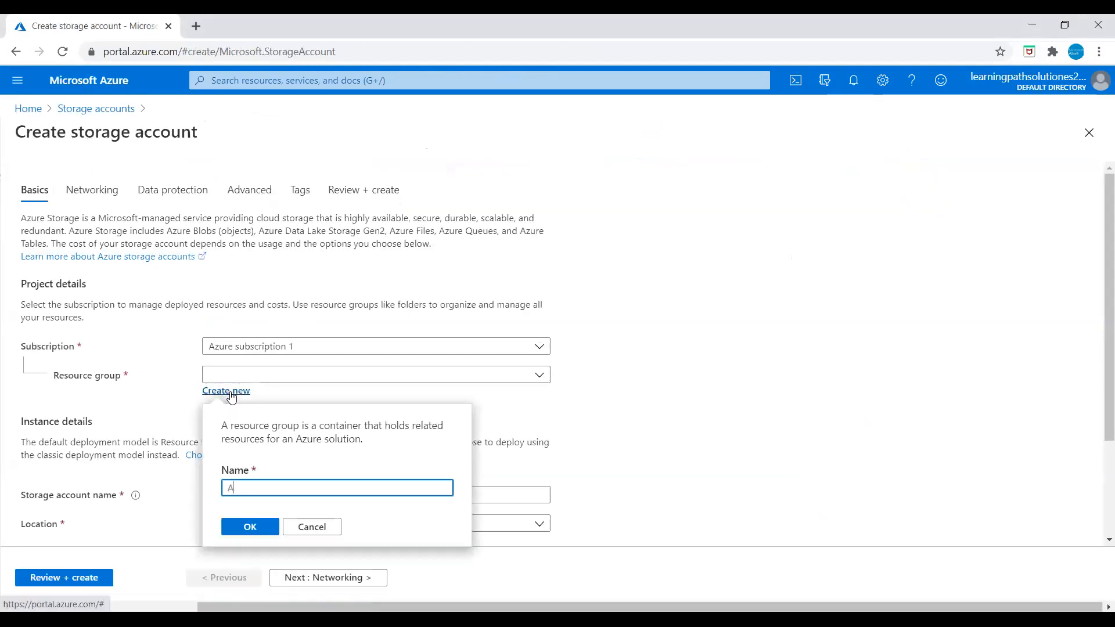
{"action": "type", "text": "DLS_Gen2_"}
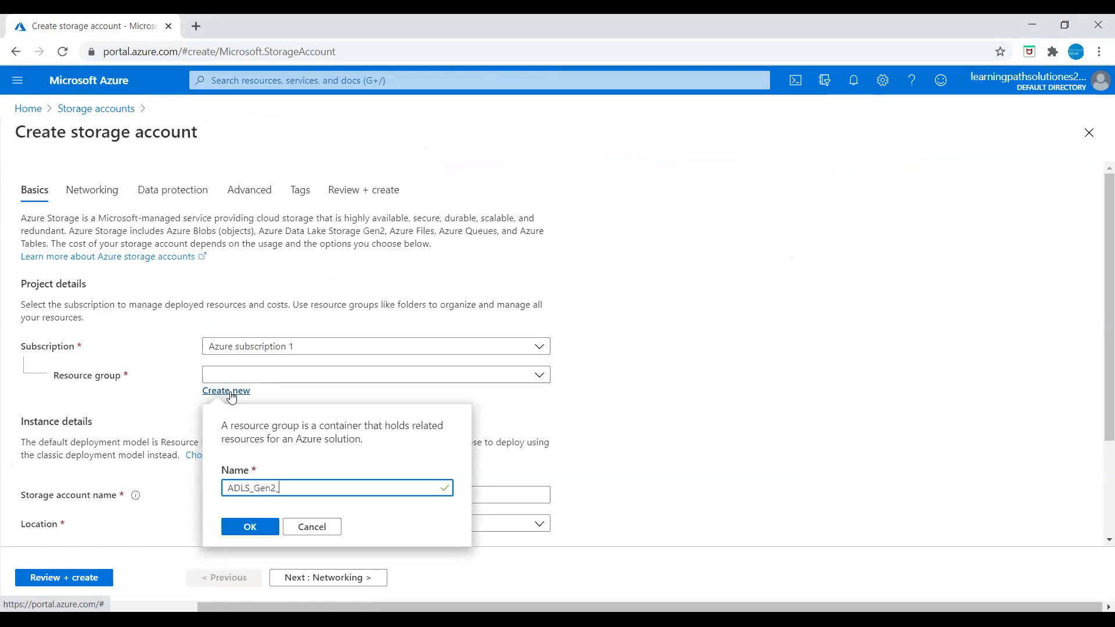
{"action": "type", "text": "RG"}
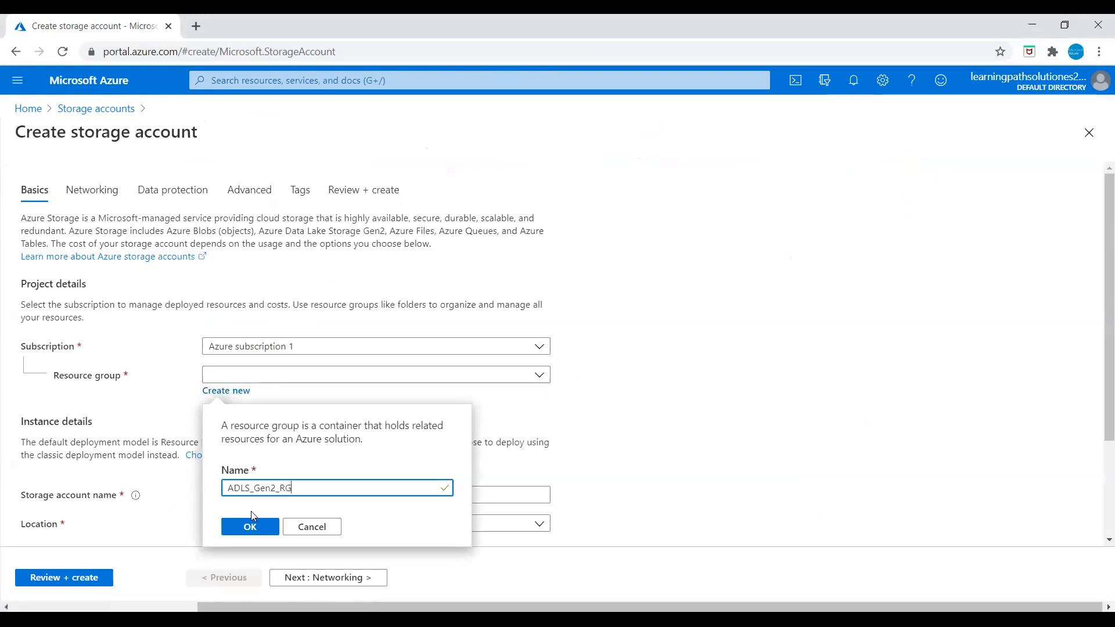
{"action": "left_click", "coordinate": [249, 527]}
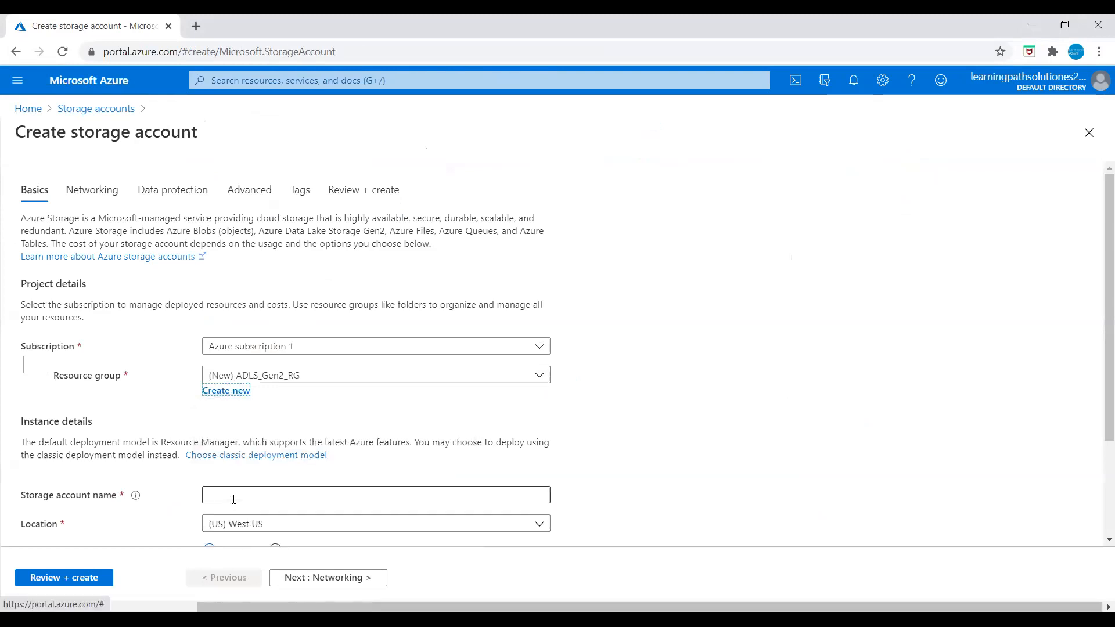
Name the account adlsstorageaccttest with locally-redundant replication and the default Hot access tier.
{"action": "left_click", "coordinate": [375, 495]}
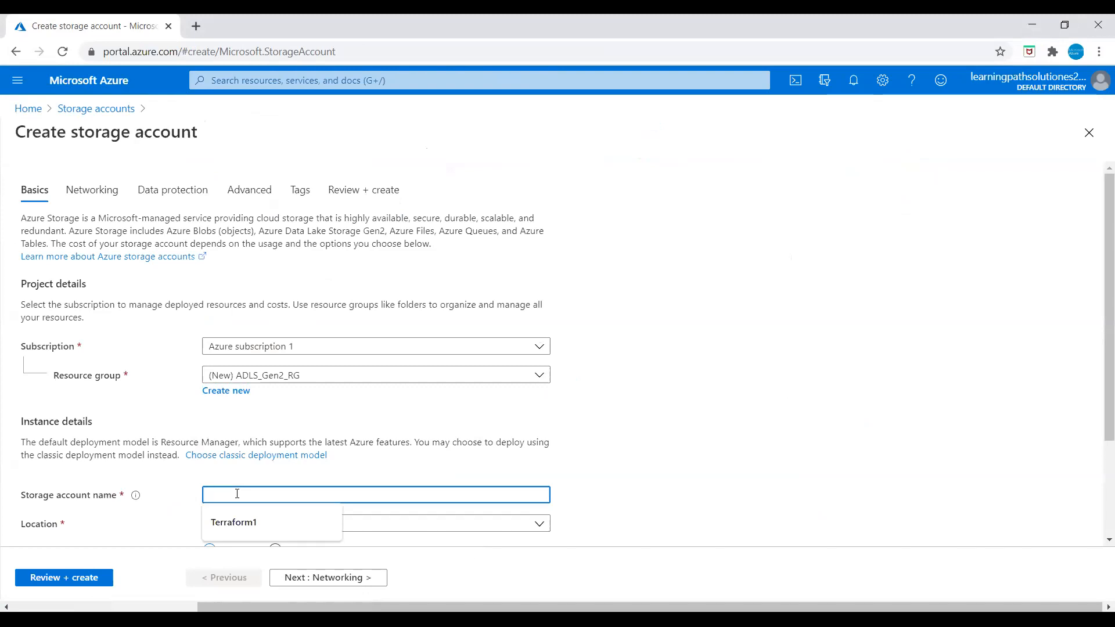
{"action": "type", "text": "adlasstorageaccttest"}
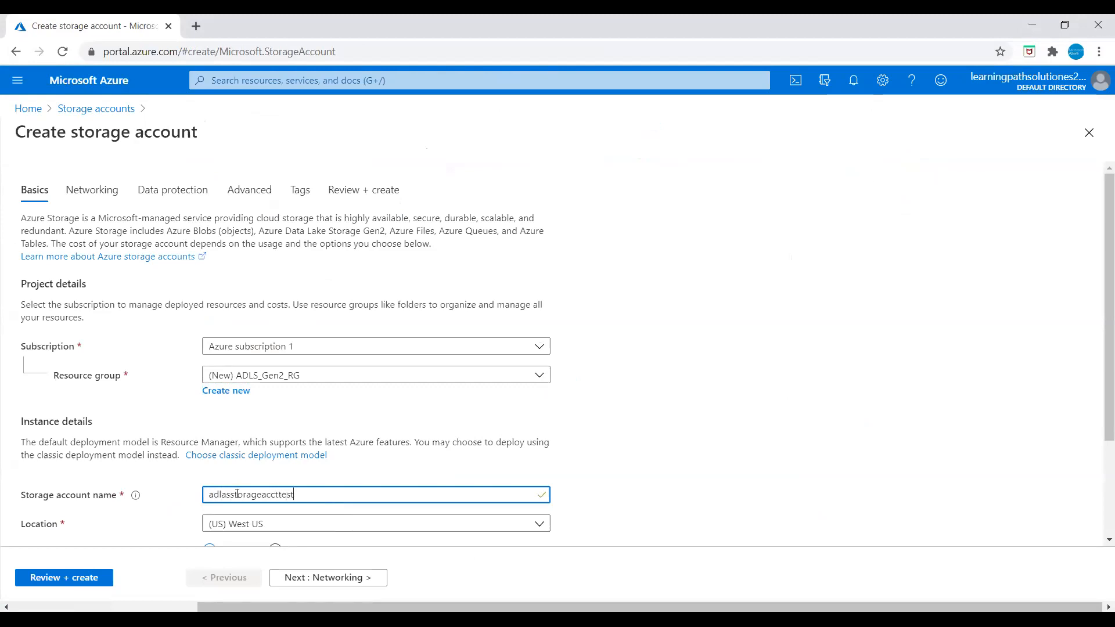
{"action": "scroll", "scroll_direction": "down", "scroll_amount": 3}
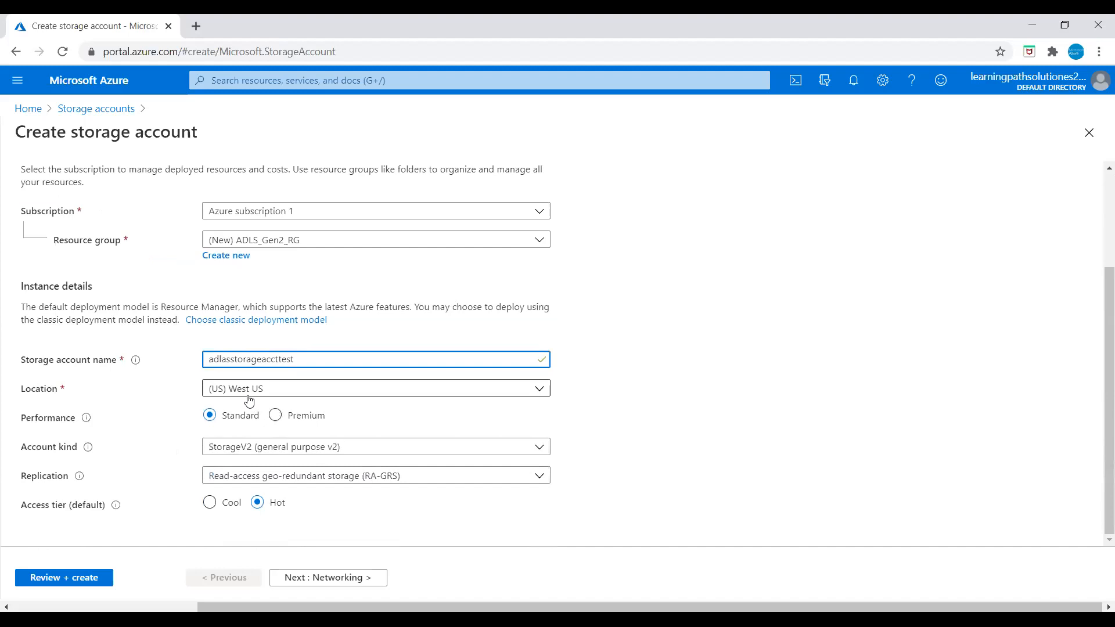
{"action": "mouse_move", "coordinate": [199, 433]}
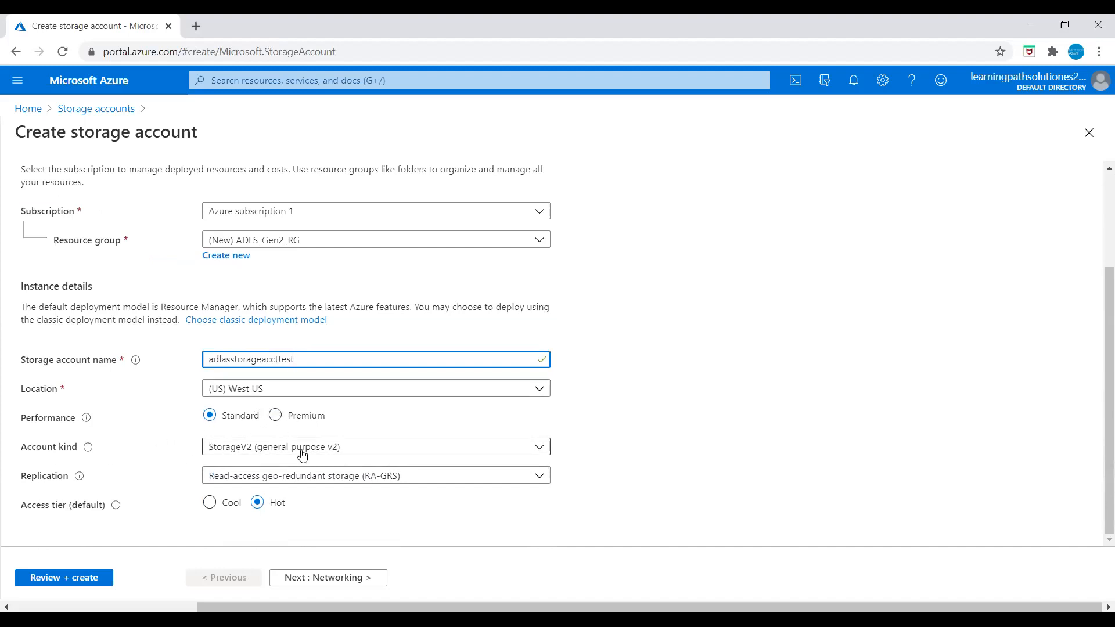
{"action": "left_click", "coordinate": [375, 475]}
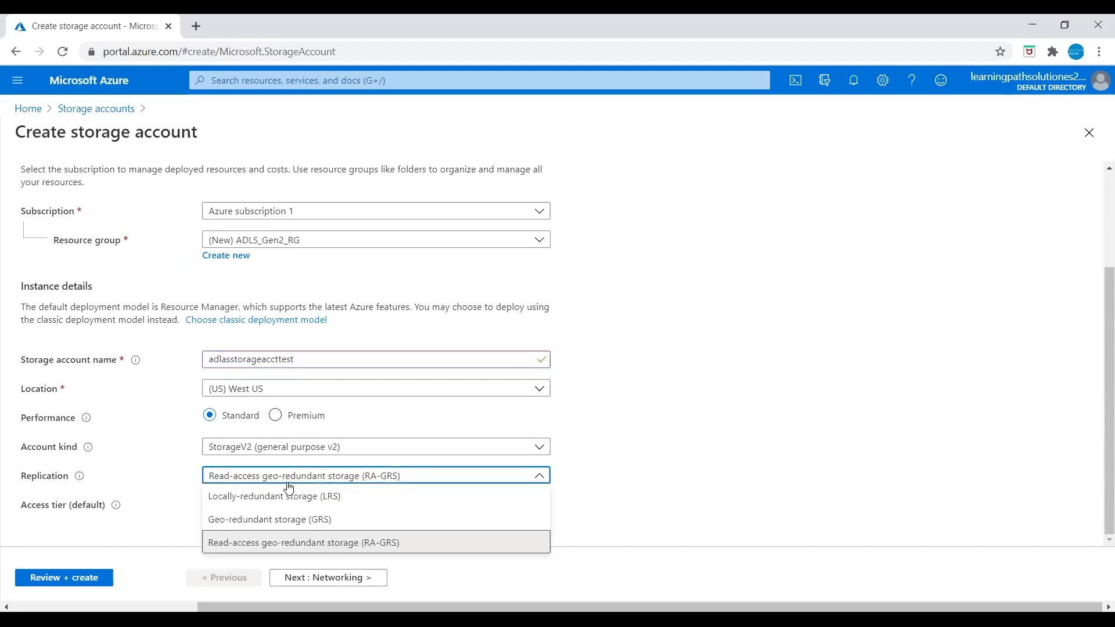
{"action": "left_click", "coordinate": [274, 496]}
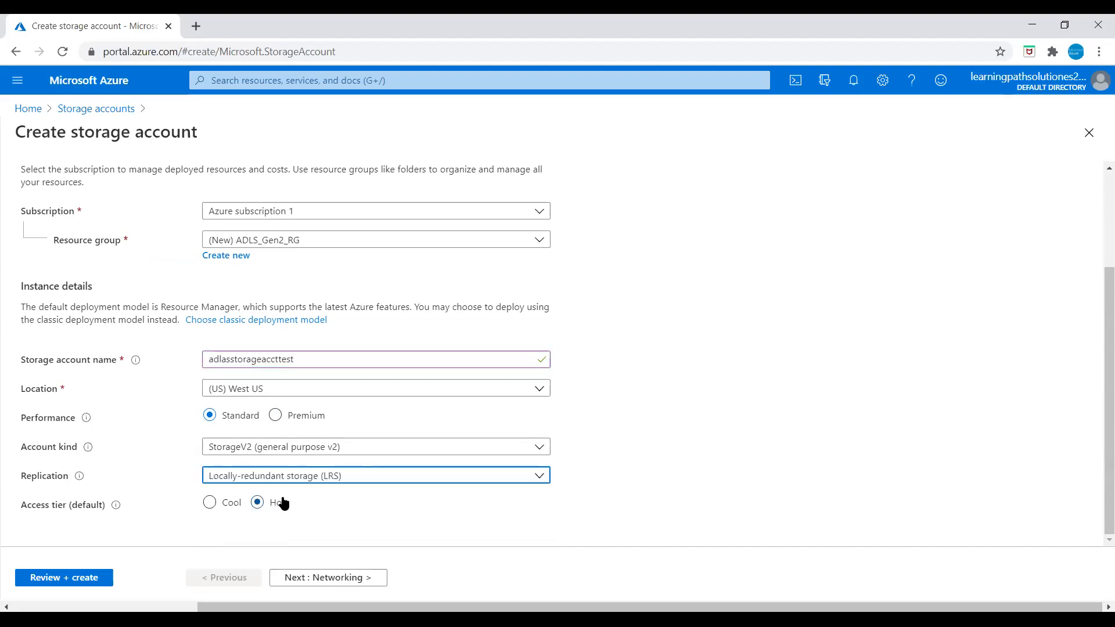
{"action": "left_click", "coordinate": [258, 502]}
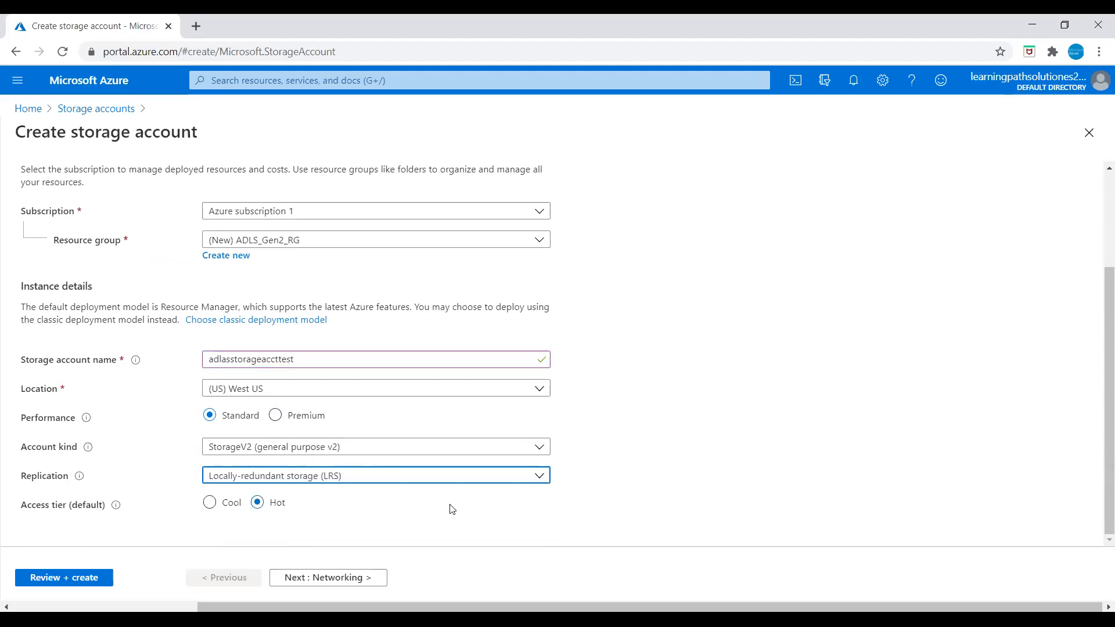
{"action": "mouse_move", "coordinate": [297, 540]}
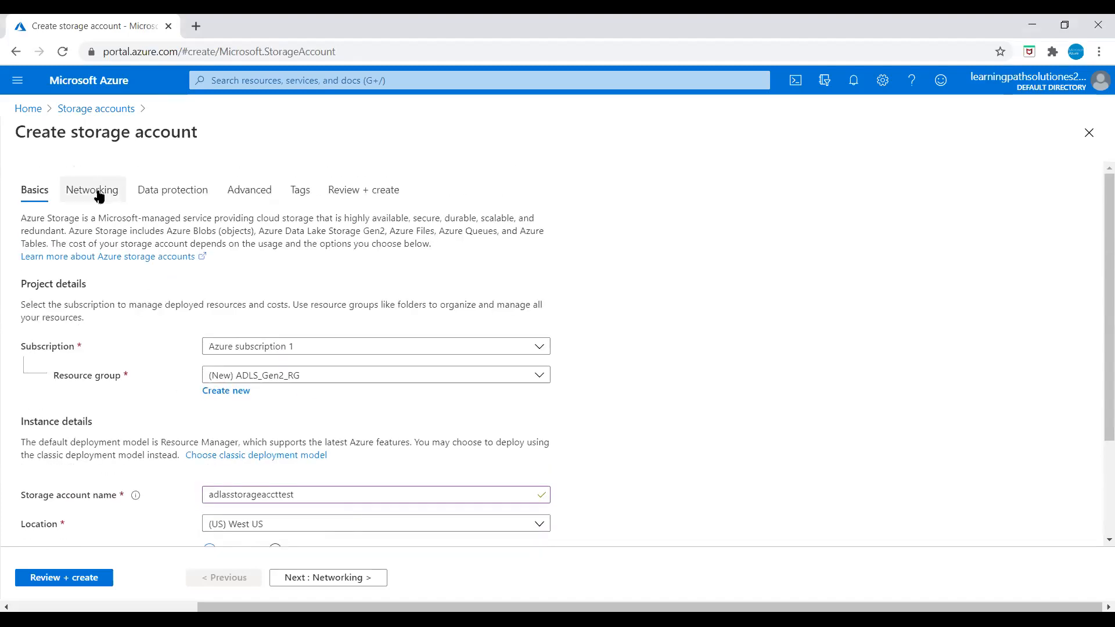
Move past Networking and Data protection, enable Hierarchical namespace on Advanced, and go to Review + create.
{"action": "left_click", "coordinate": [91, 190]}
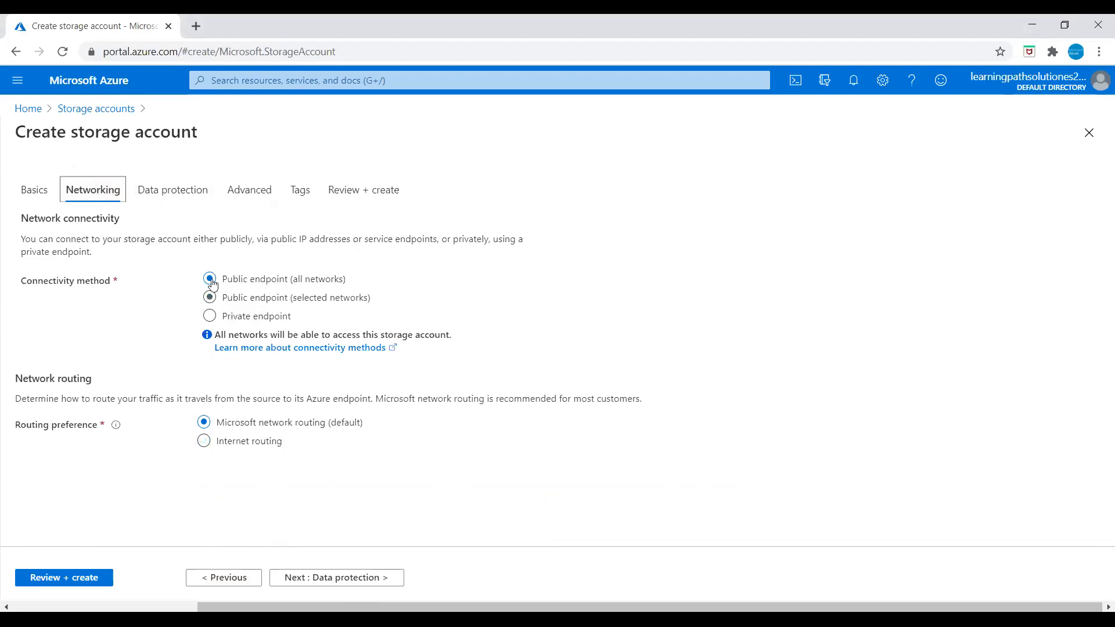
{"action": "left_click", "coordinate": [173, 190]}
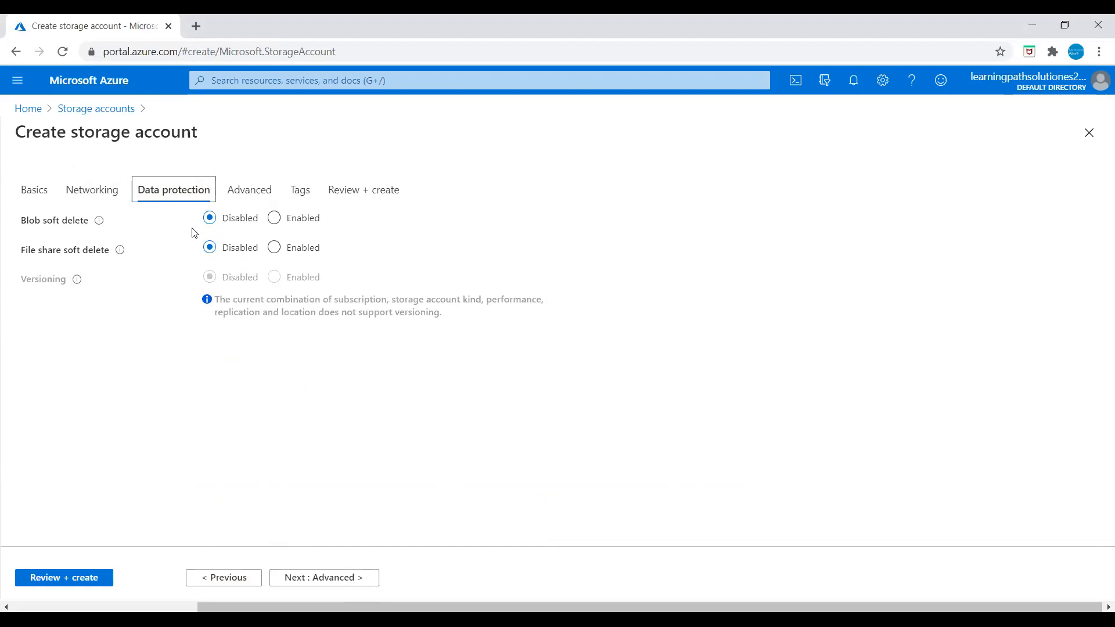
{"action": "mouse_move", "coordinate": [249, 189]}
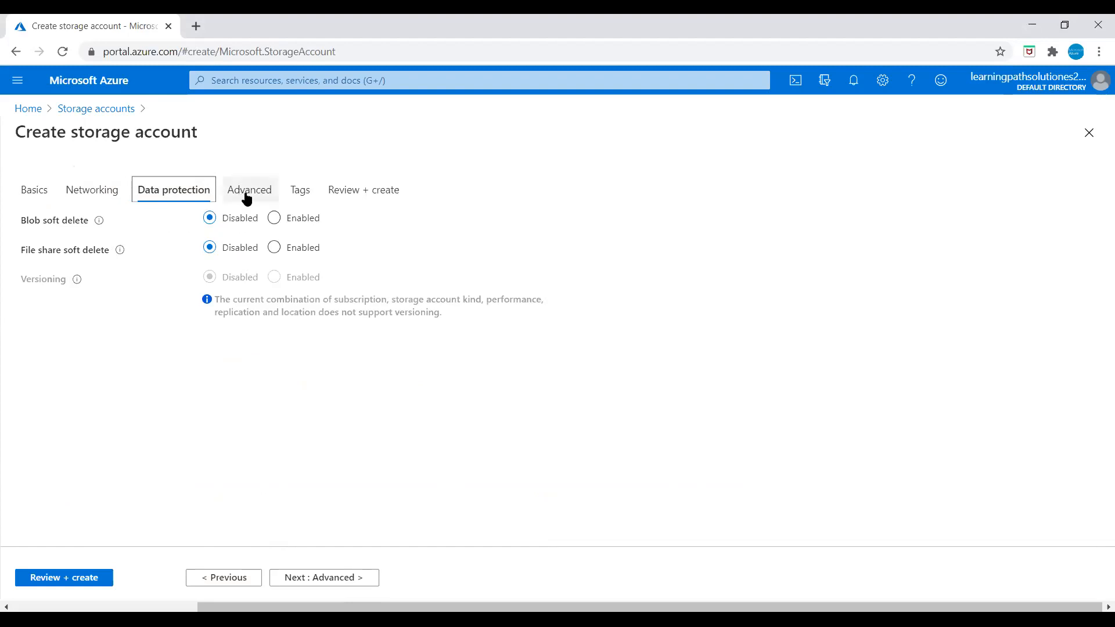
{"action": "left_click", "coordinate": [249, 189]}
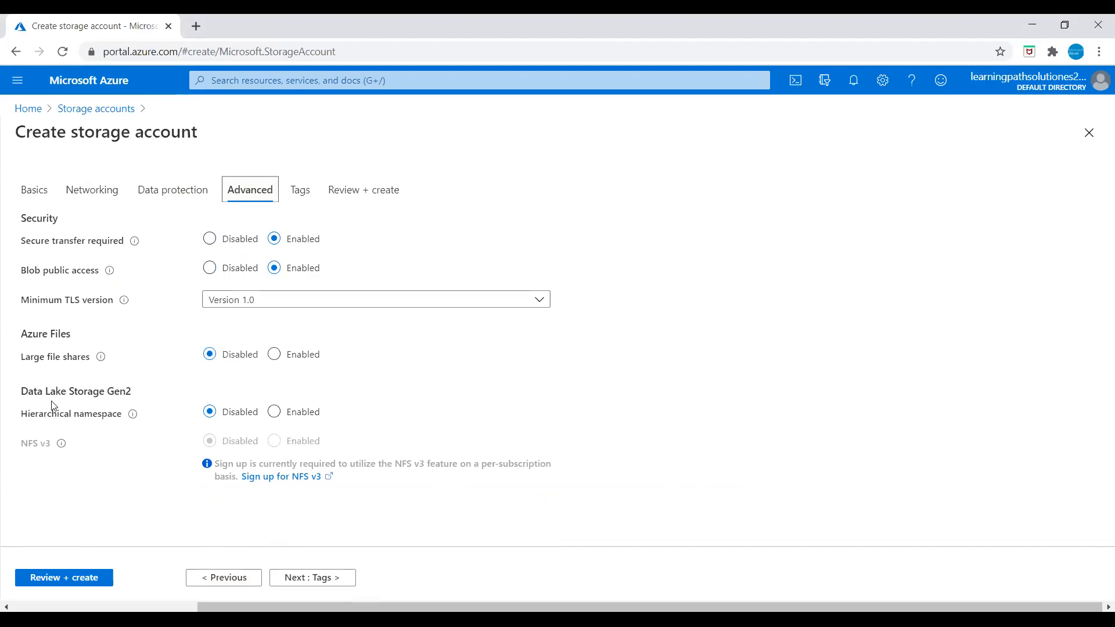
{"action": "mouse_move", "coordinate": [107, 403]}
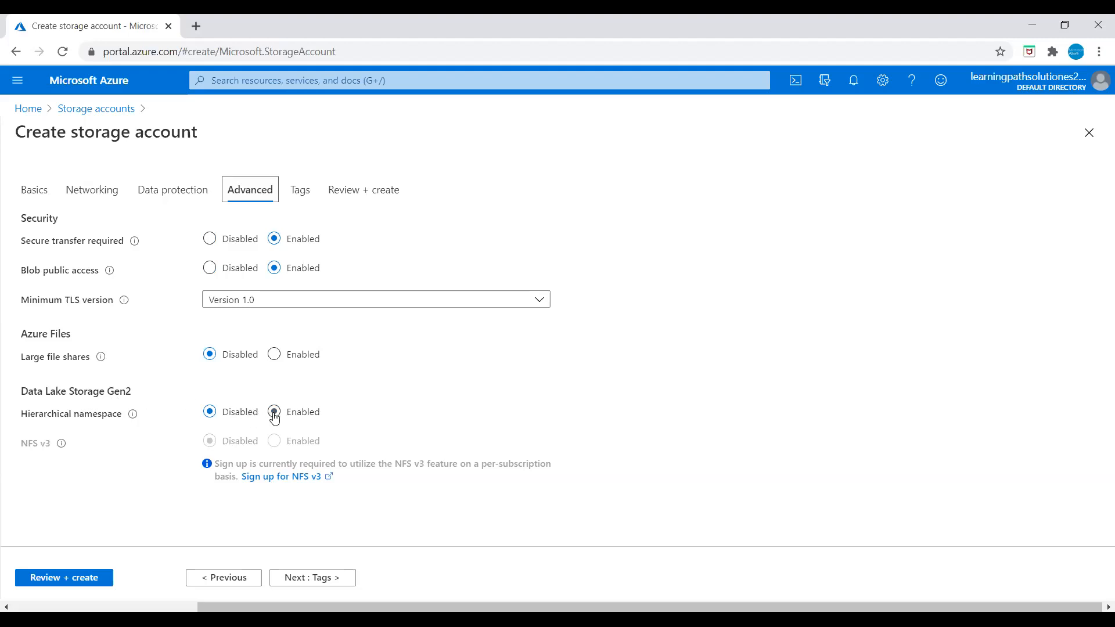
{"action": "left_click", "coordinate": [274, 411]}
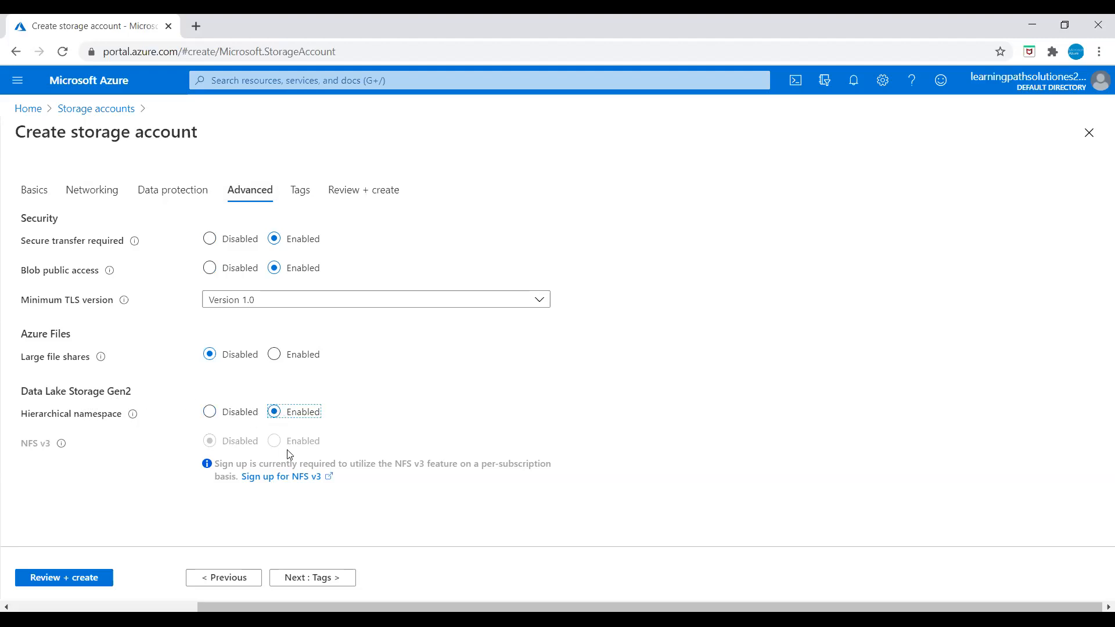
{"action": "mouse_move", "coordinate": [266, 452]}
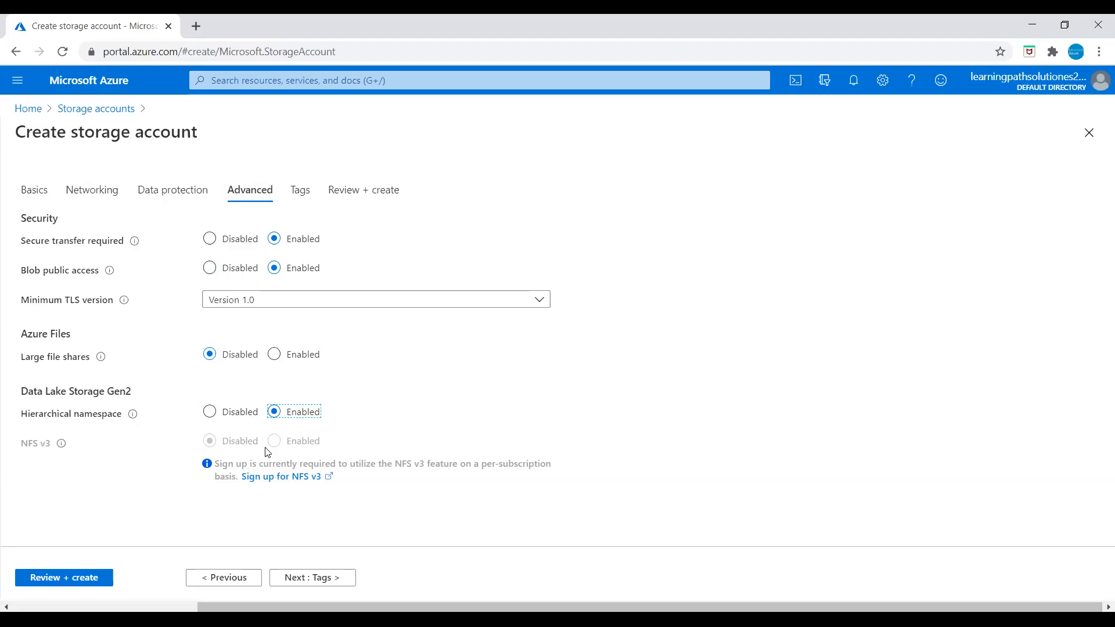
{"action": "left_click", "coordinate": [363, 189]}
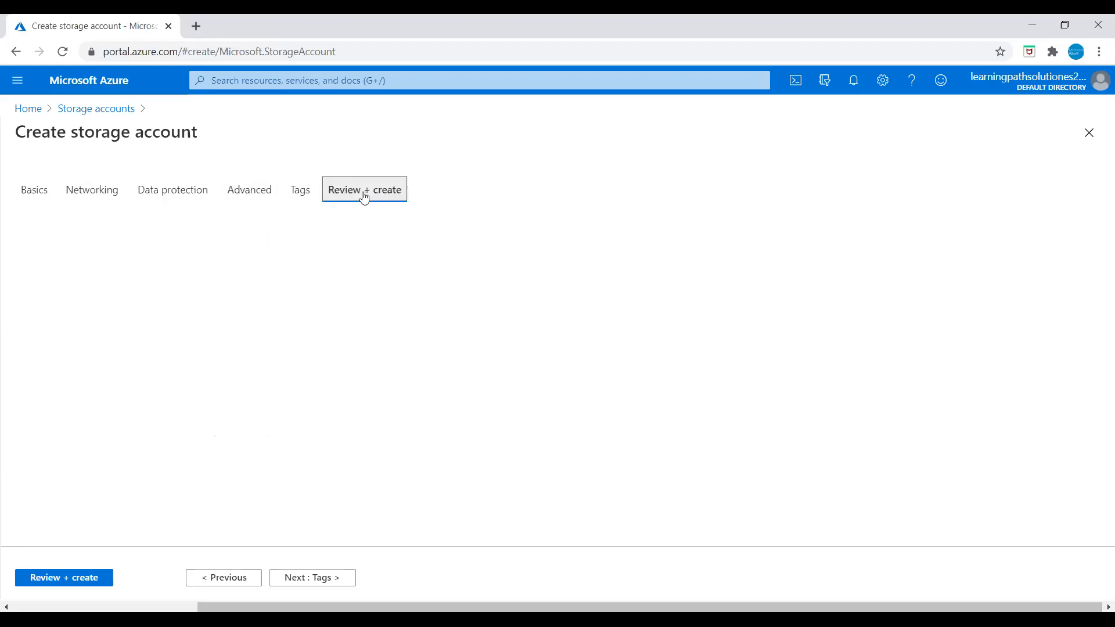
Validate and create the storage account, then expand the deployment details to watch progress.
{"action": "left_click", "coordinate": [363, 189]}
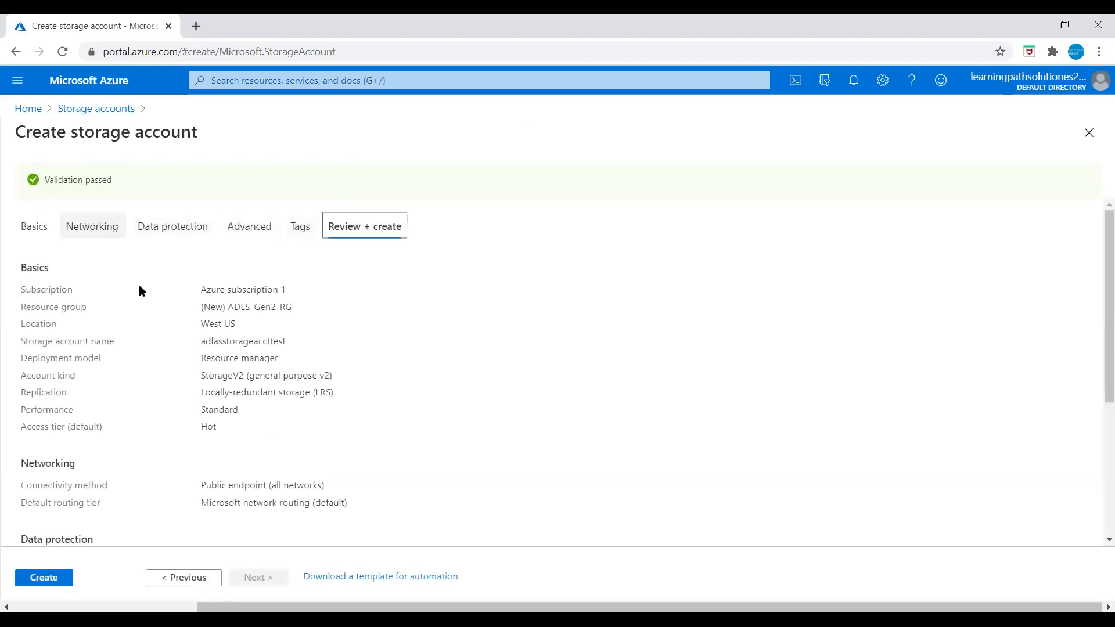
{"action": "left_click", "coordinate": [43, 577]}
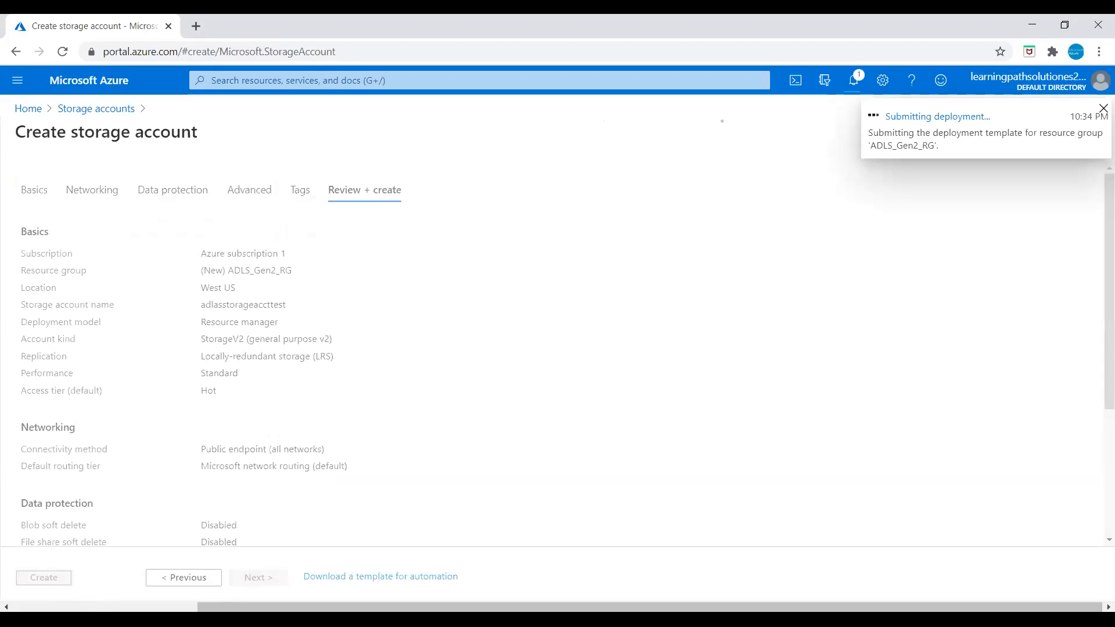
{"action": "left_click", "coordinate": [43, 577]}
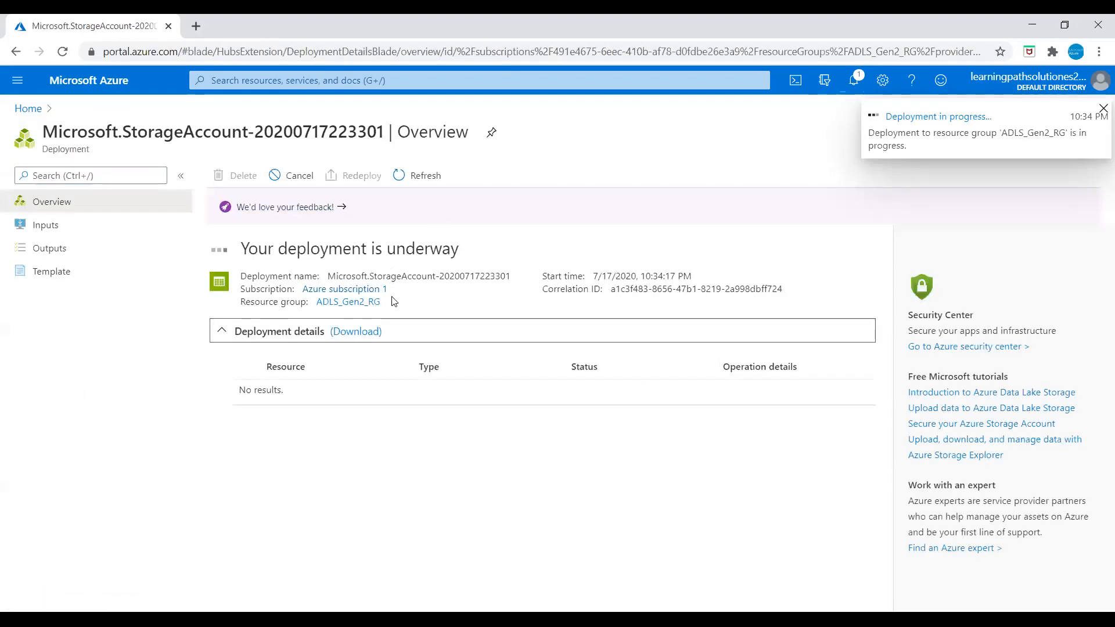
{"action": "left_click", "coordinate": [1104, 107]}
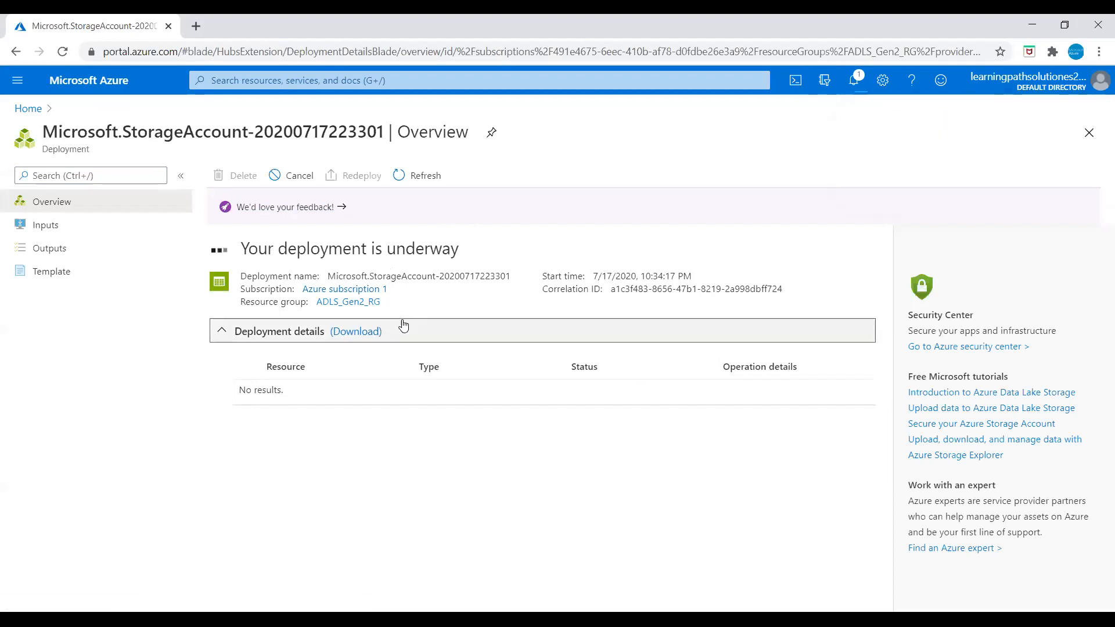
{"action": "mouse_move", "coordinate": [486, 190]}
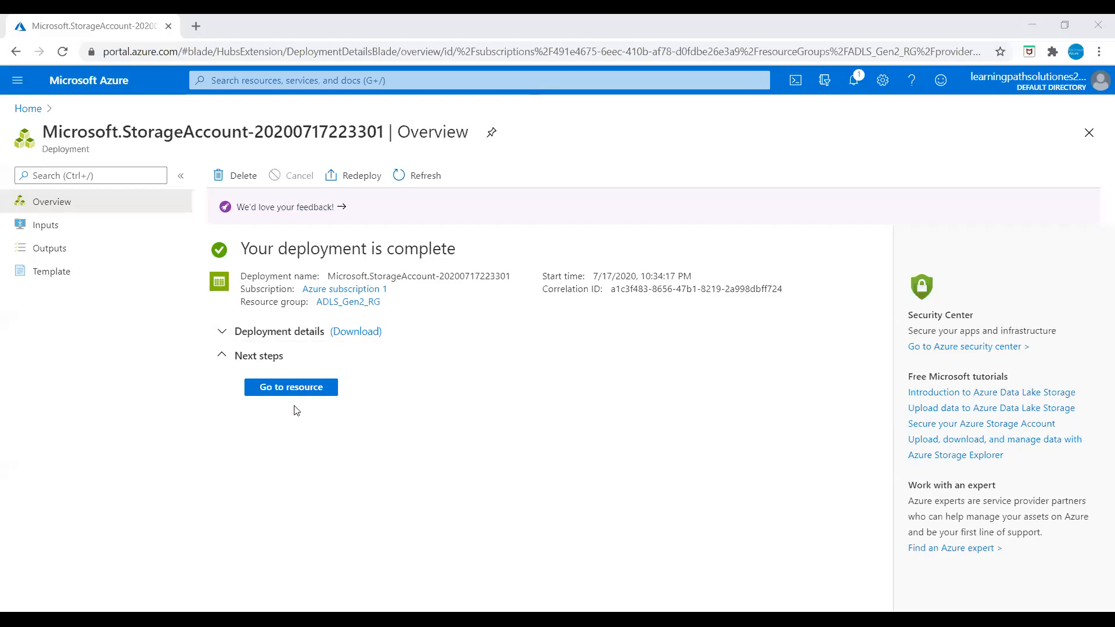
Go to the deployed adlsstorageaccttest resource and show its empty Containers list.
{"action": "left_click", "coordinate": [291, 387]}
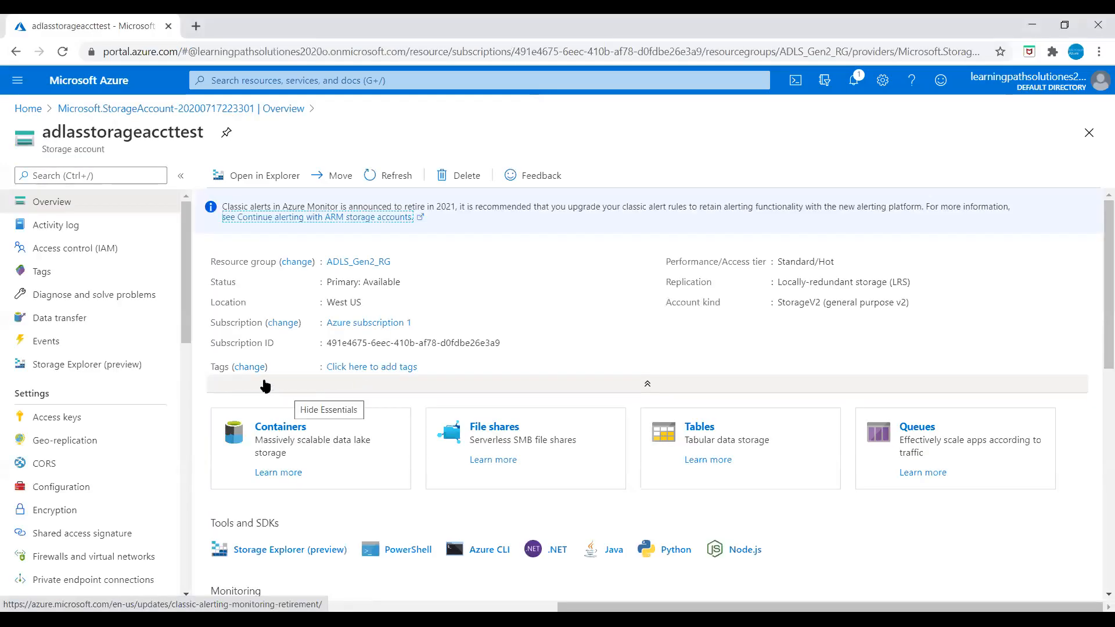
{"action": "scroll", "scroll_direction": "down", "scroll_amount": 3}
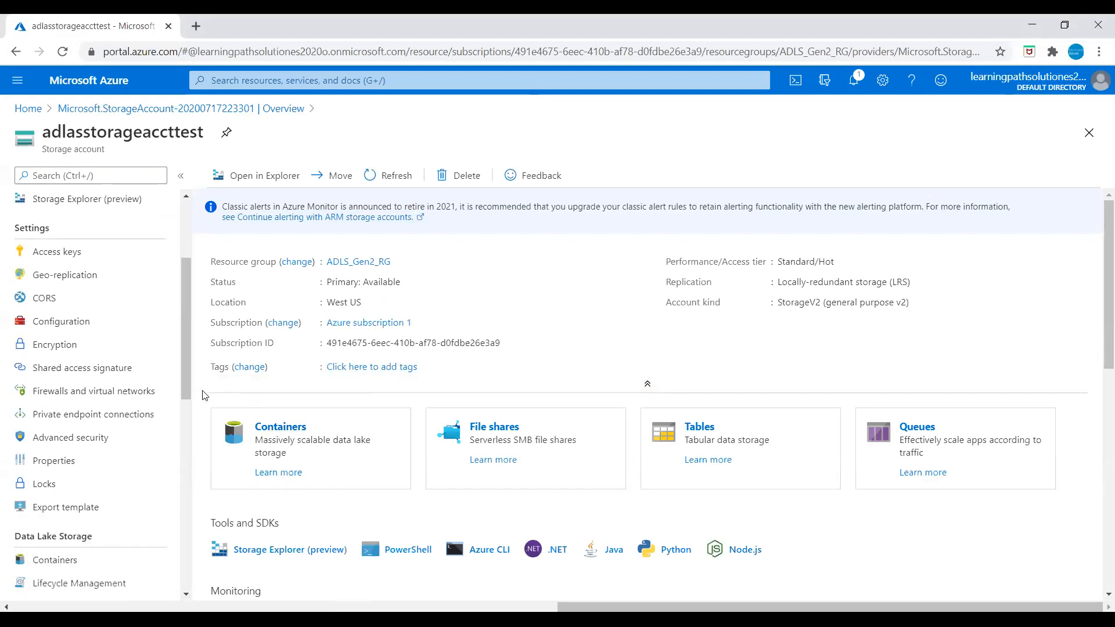
{"action": "scroll", "scroll_direction": "down", "scroll_amount": 3}
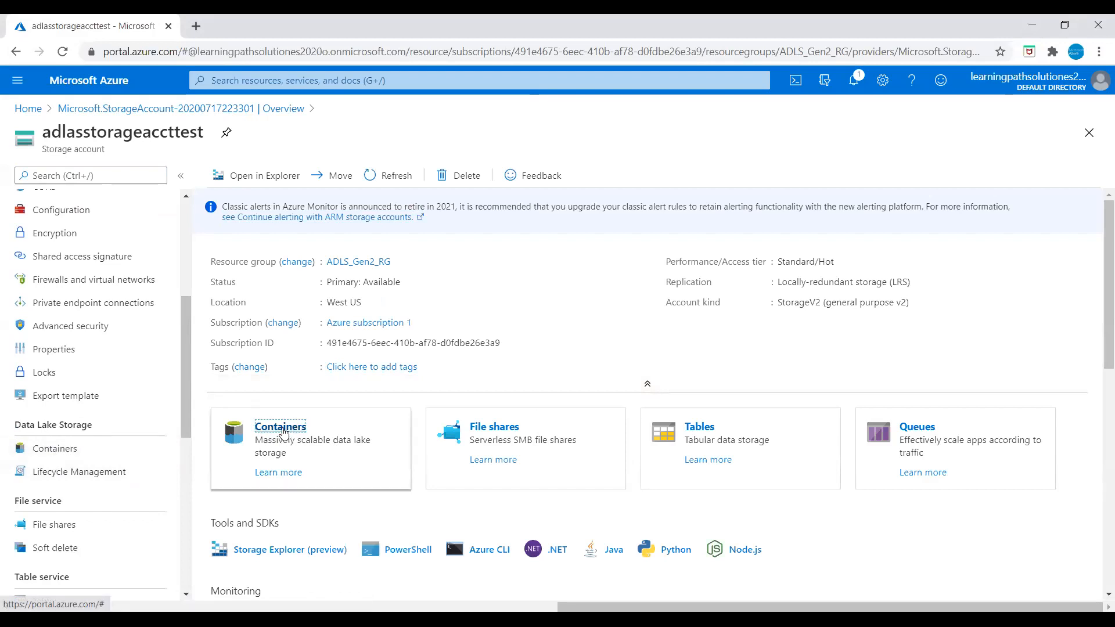
{"action": "left_click", "coordinate": [280, 427]}
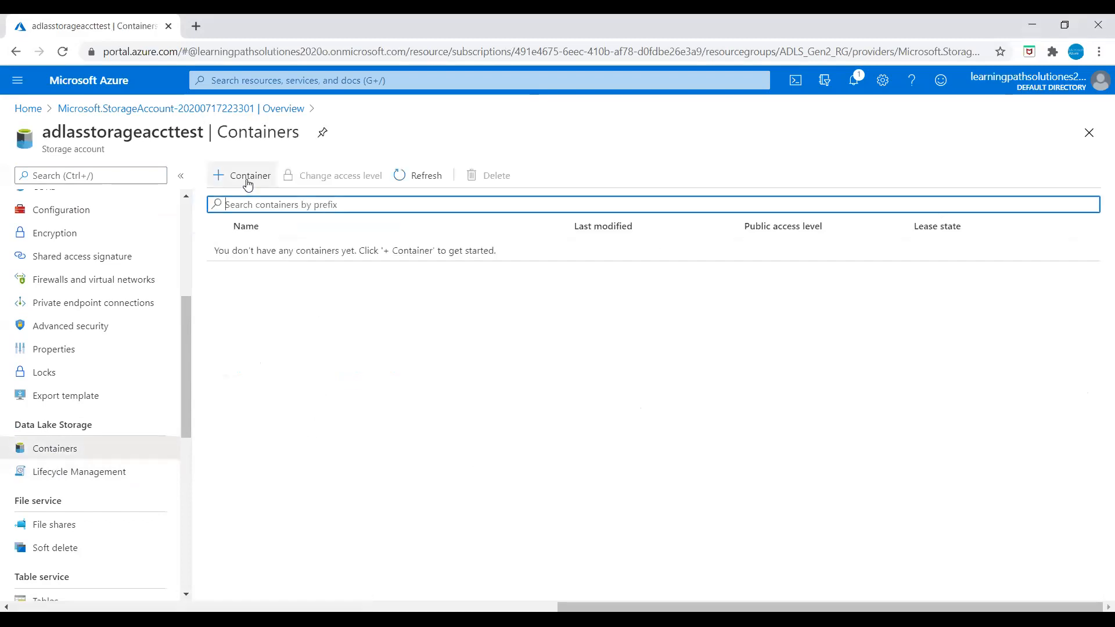
Add a private container named adlstest1 to the storage account.
{"action": "left_click", "coordinate": [241, 175]}
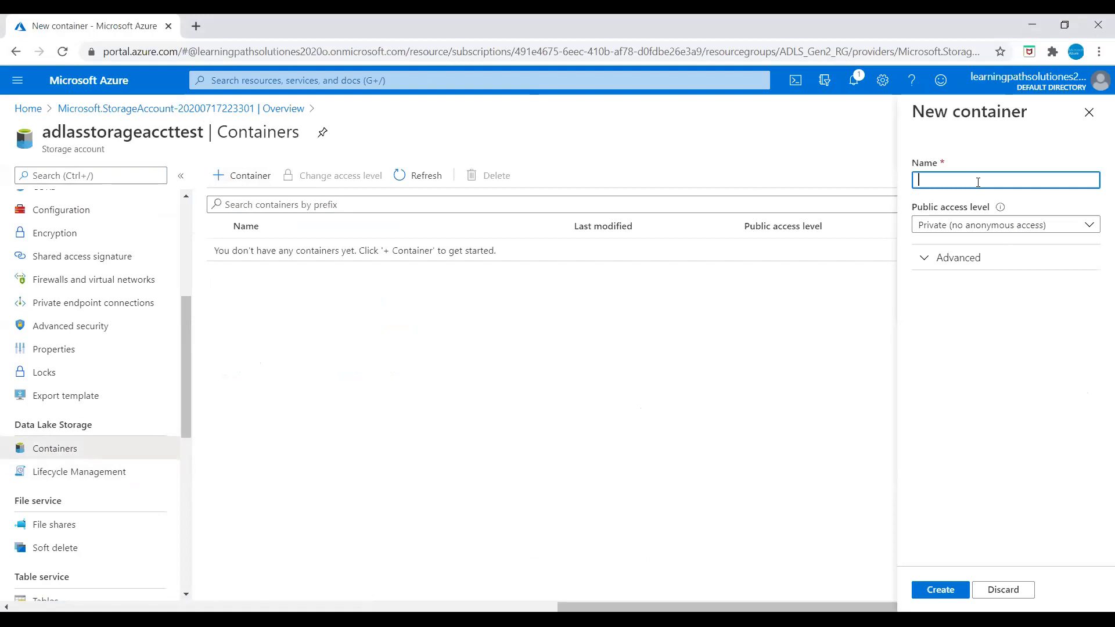
{"action": "type", "text": "adlstest1"}
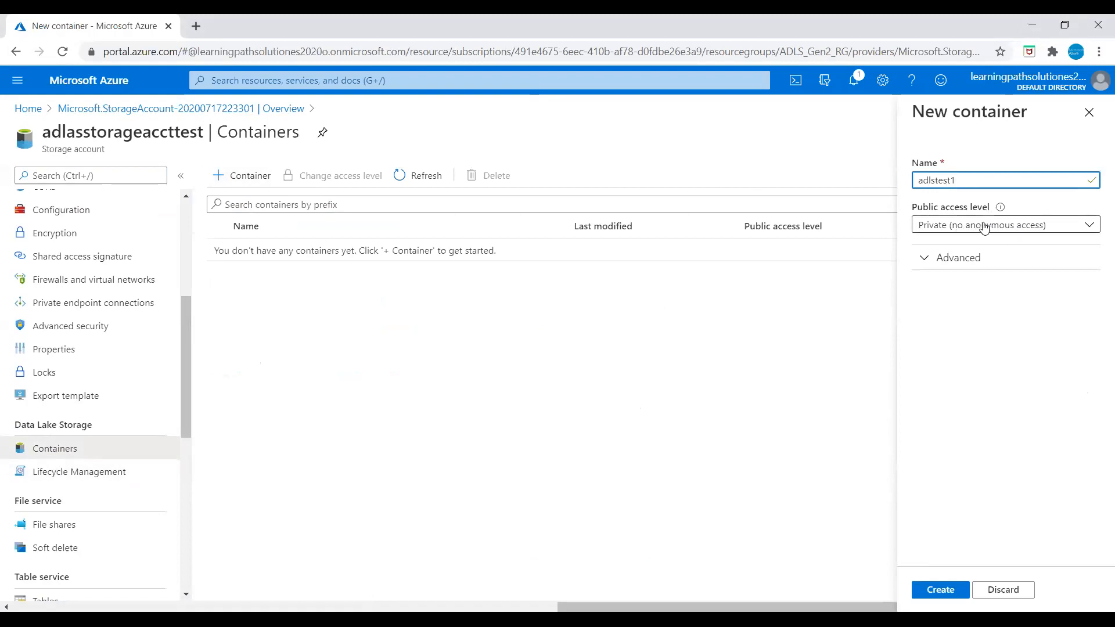
{"action": "left_click", "coordinate": [939, 590]}
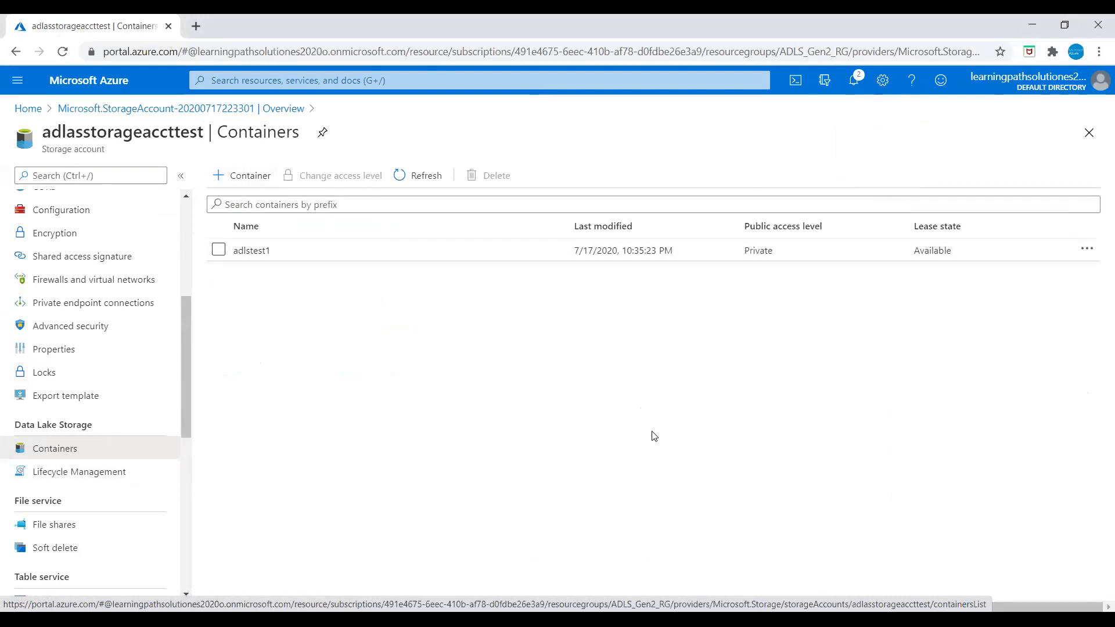
{"action": "mouse_move", "coordinate": [661, 452]}
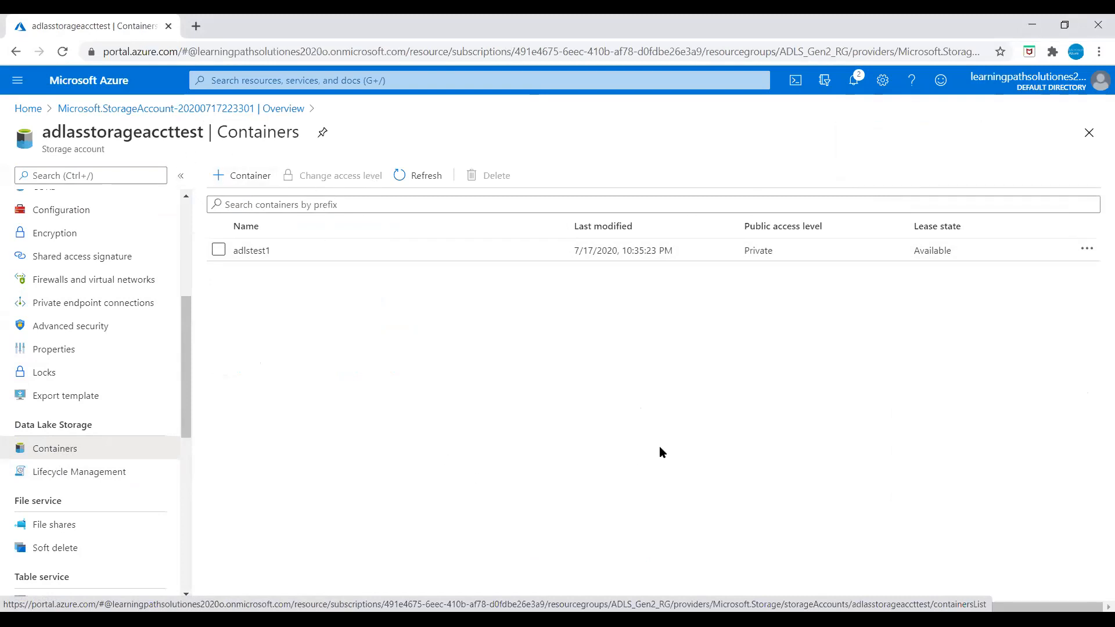
{"action": "mouse_move", "coordinate": [658, 453]}
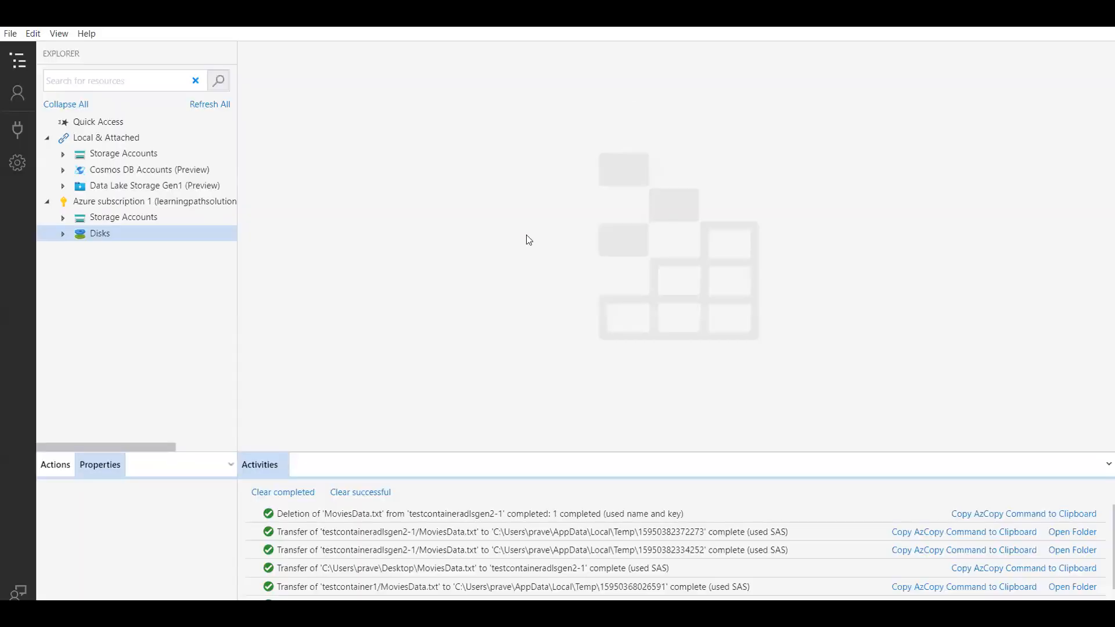
{"action": "mouse_move", "coordinate": [370, 270]}
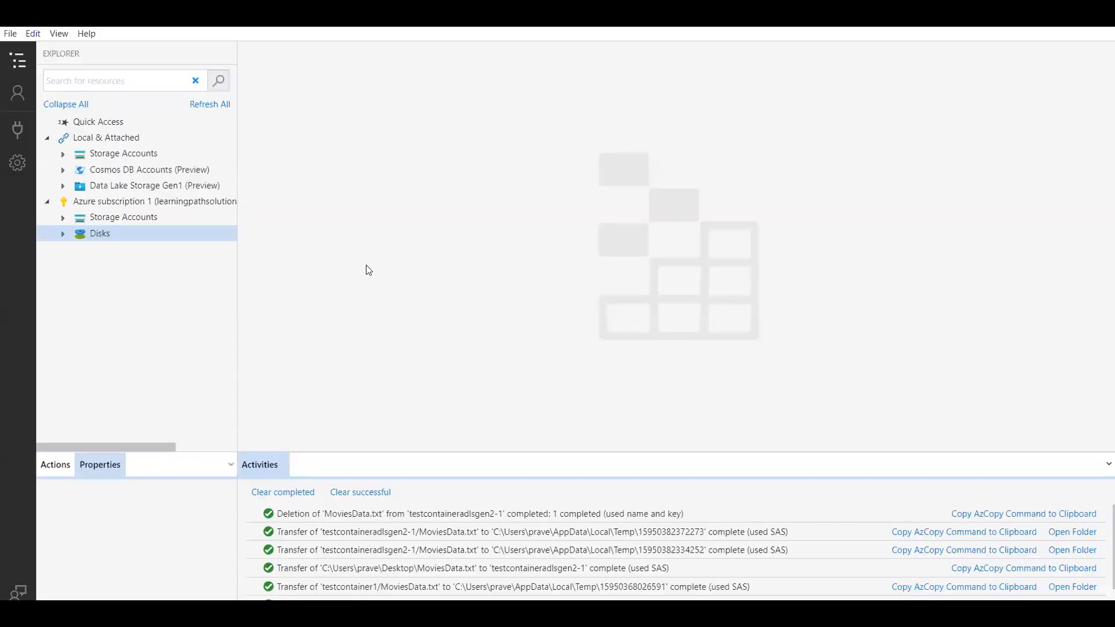
{"action": "mouse_move", "coordinate": [370, 274]}
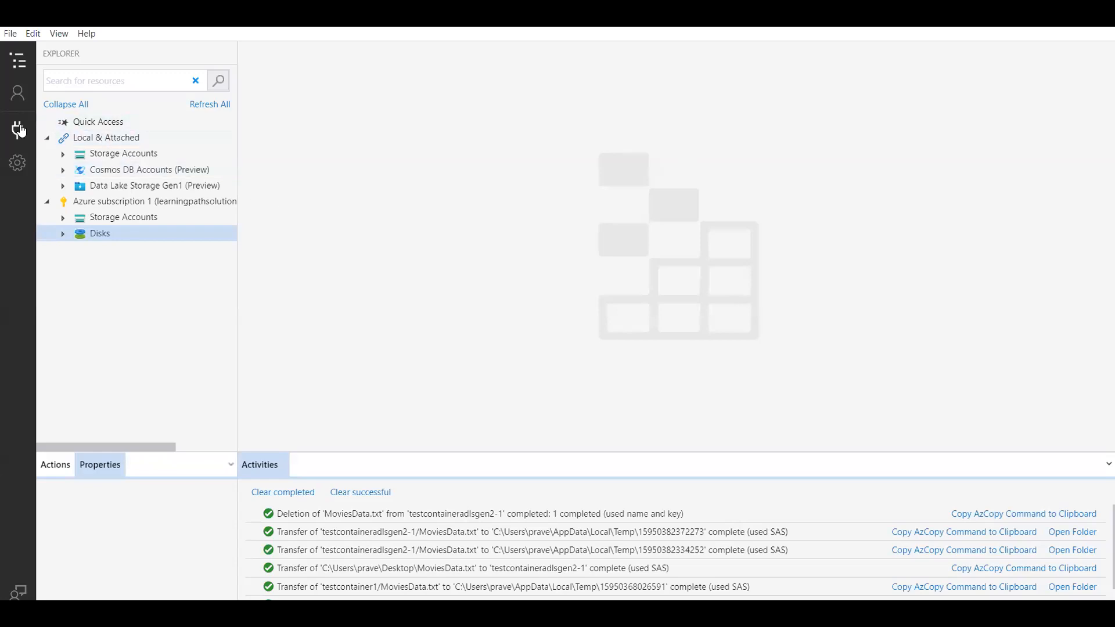
{"action": "mouse_move", "coordinate": [18, 129]}
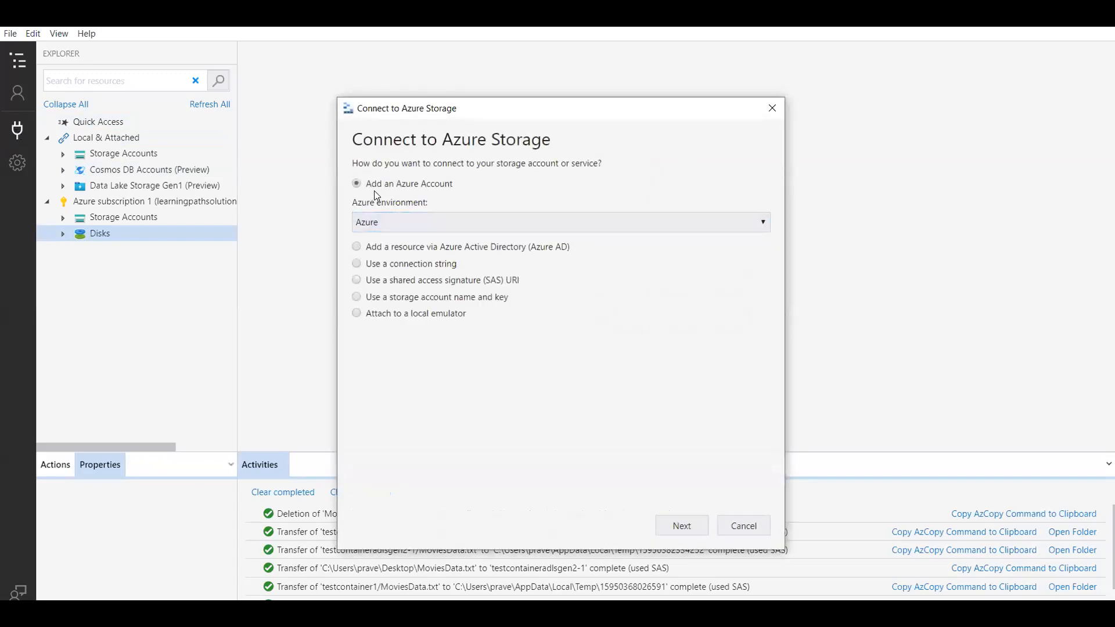
{"action": "mouse_move", "coordinate": [405, 194]}
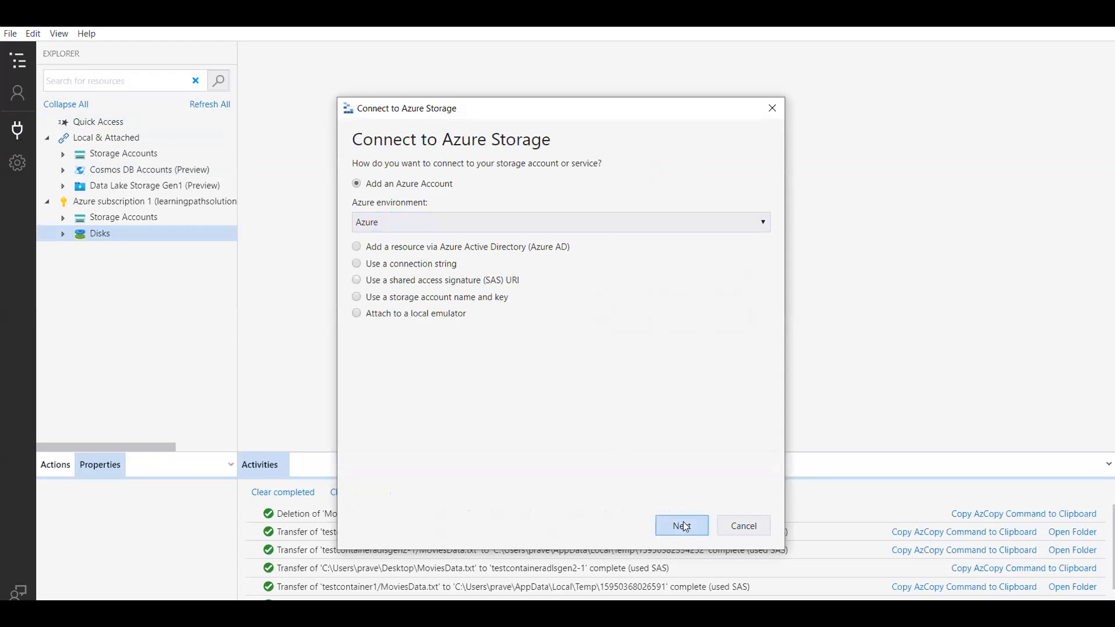
{"action": "left_click", "coordinate": [681, 525]}
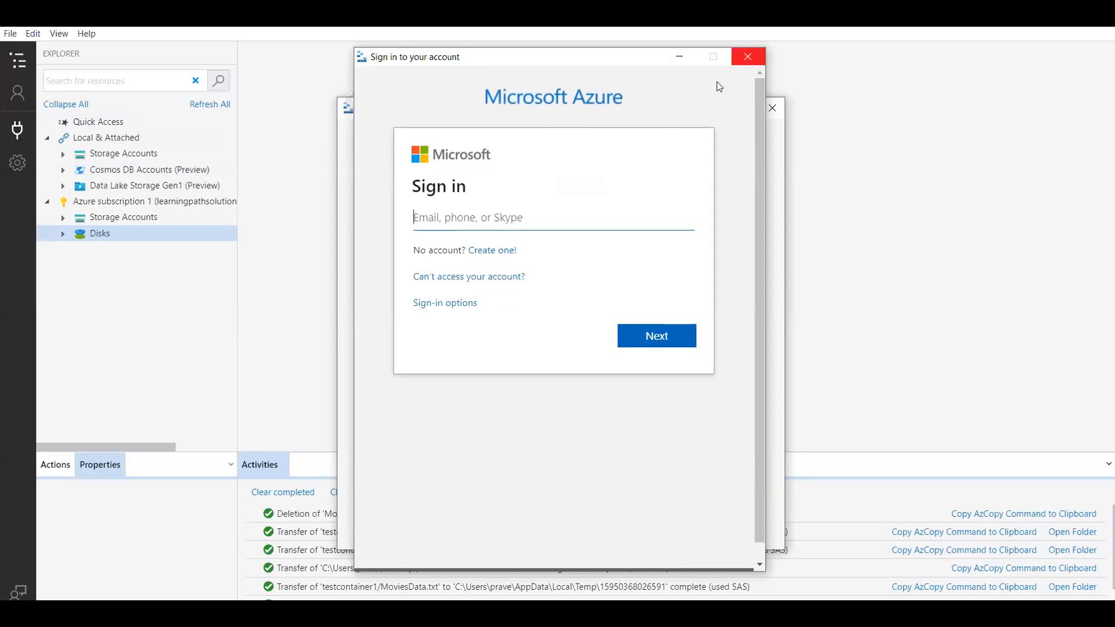
{"action": "left_click", "coordinate": [747, 57]}
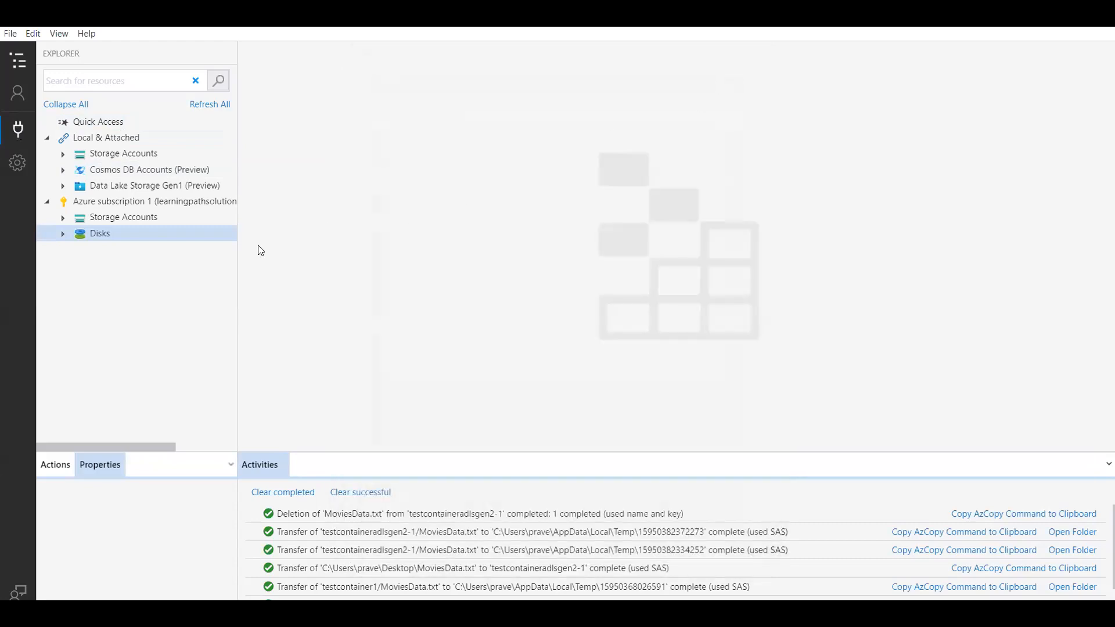
{"action": "mouse_move", "coordinate": [269, 241]}
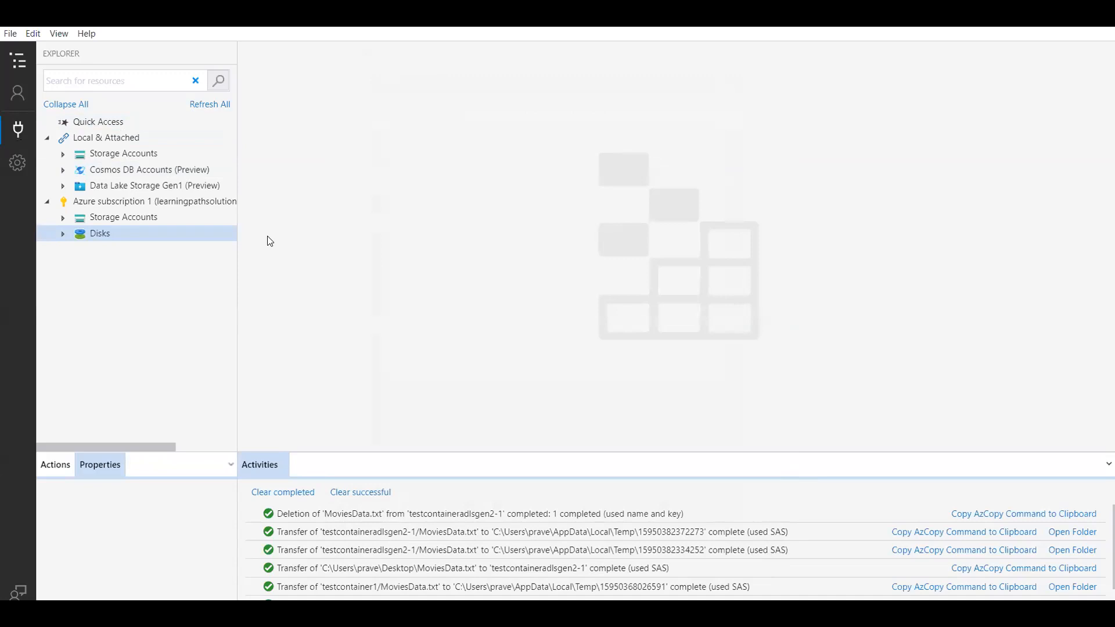
Expand Storage Accounts to adlsstorageaccttest's Blob Containers and view the empty adlstest1 container.
{"action": "left_click", "coordinate": [124, 217]}
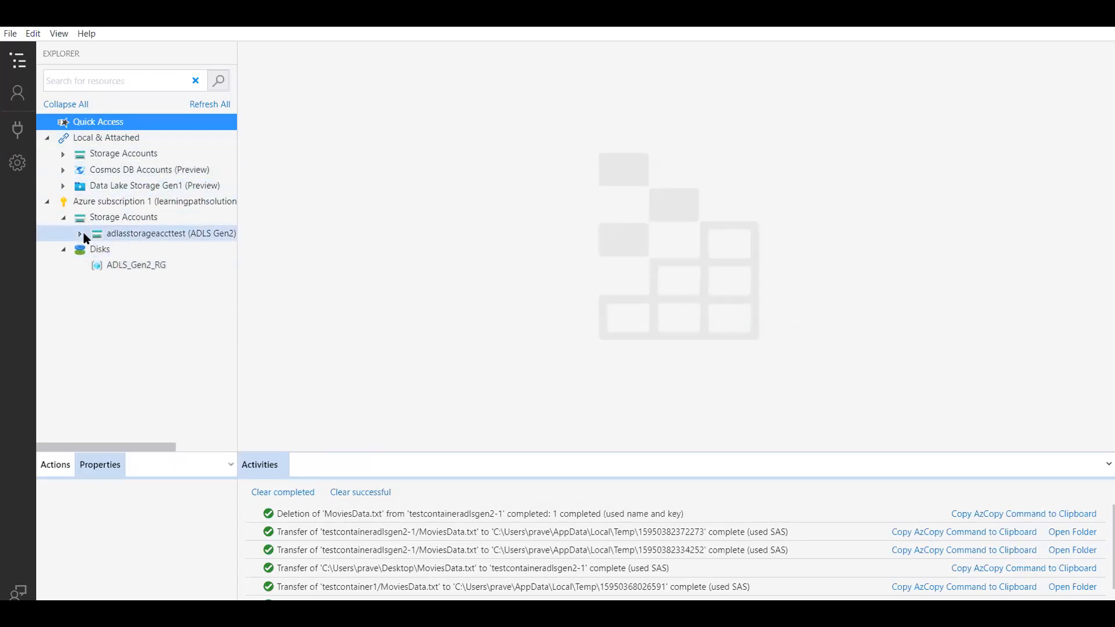
{"action": "left_click", "coordinate": [170, 233]}
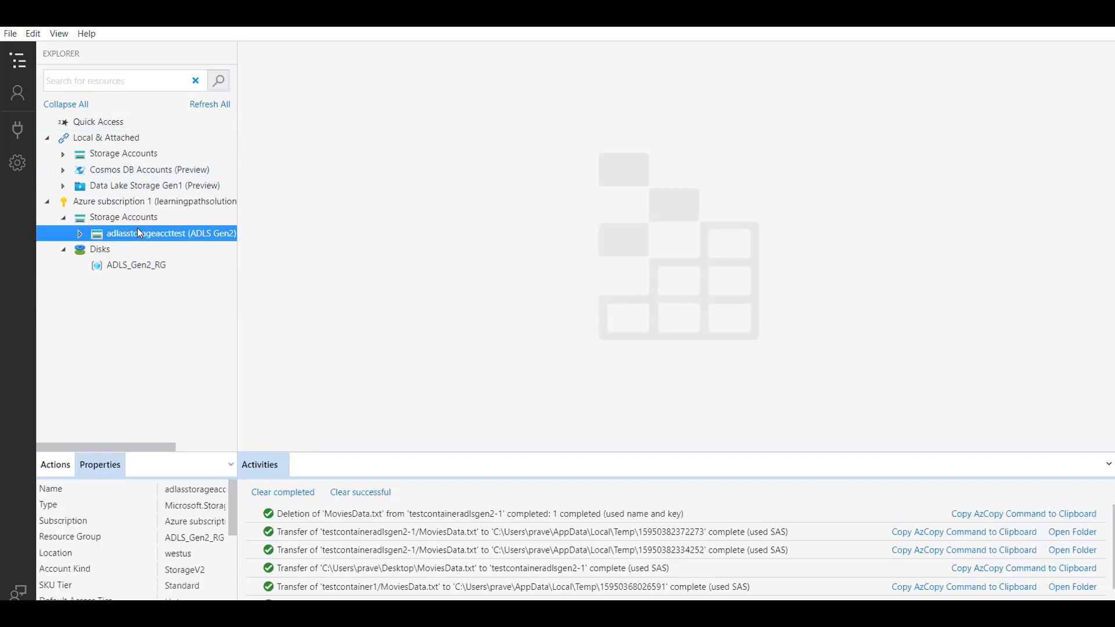
{"action": "mouse_move", "coordinate": [148, 237]}
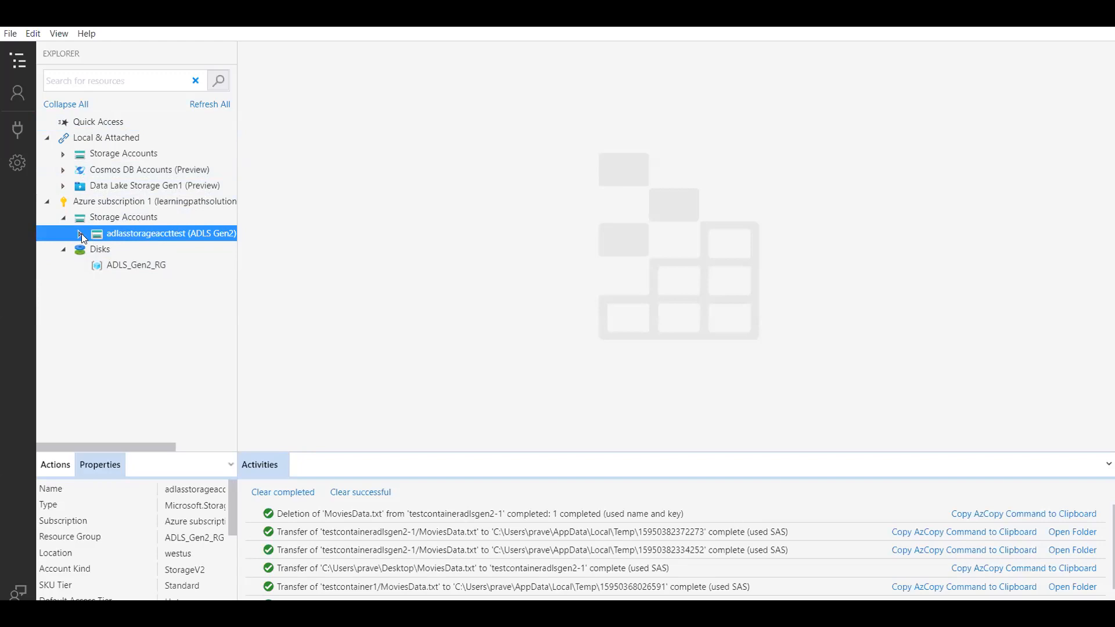
{"action": "left_click", "coordinate": [70, 233]}
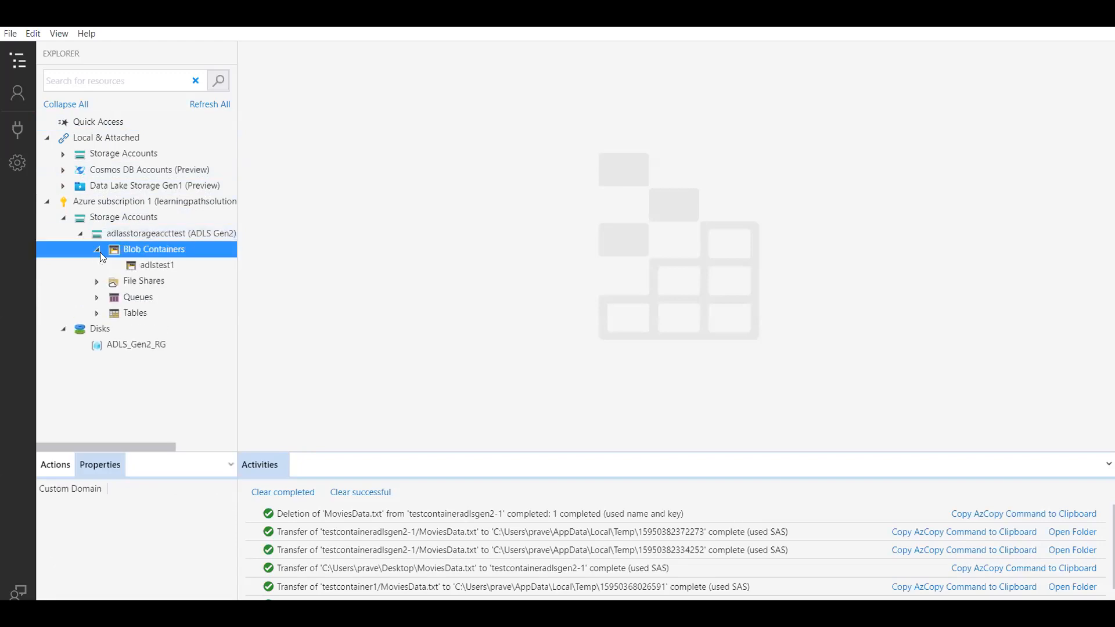
{"action": "double_click", "coordinate": [156, 265]}
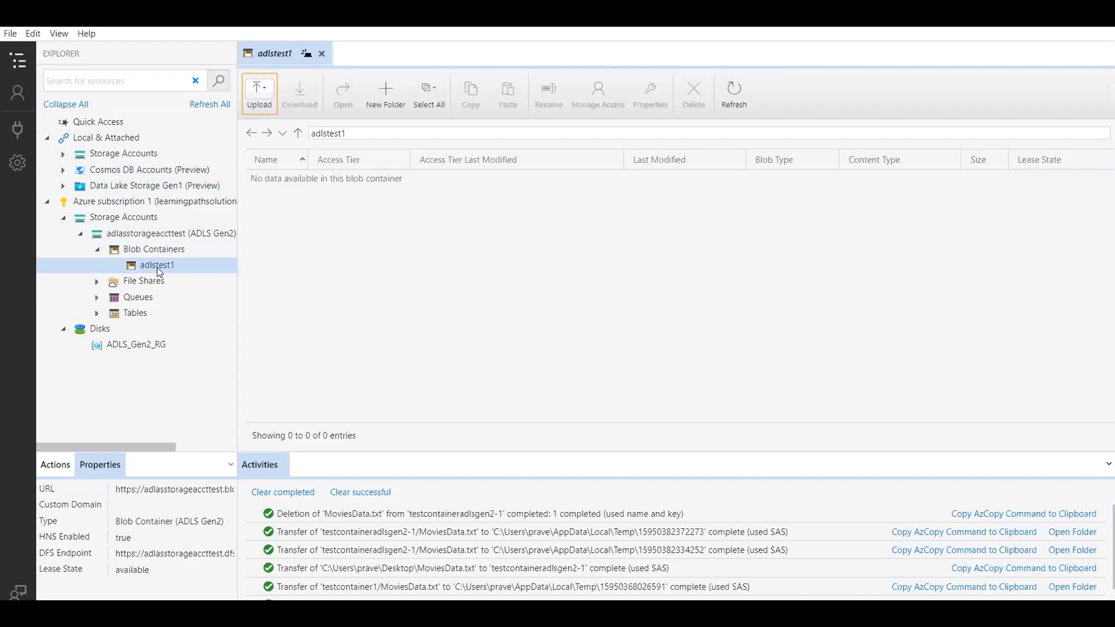
{"action": "left_click", "coordinate": [157, 249]}
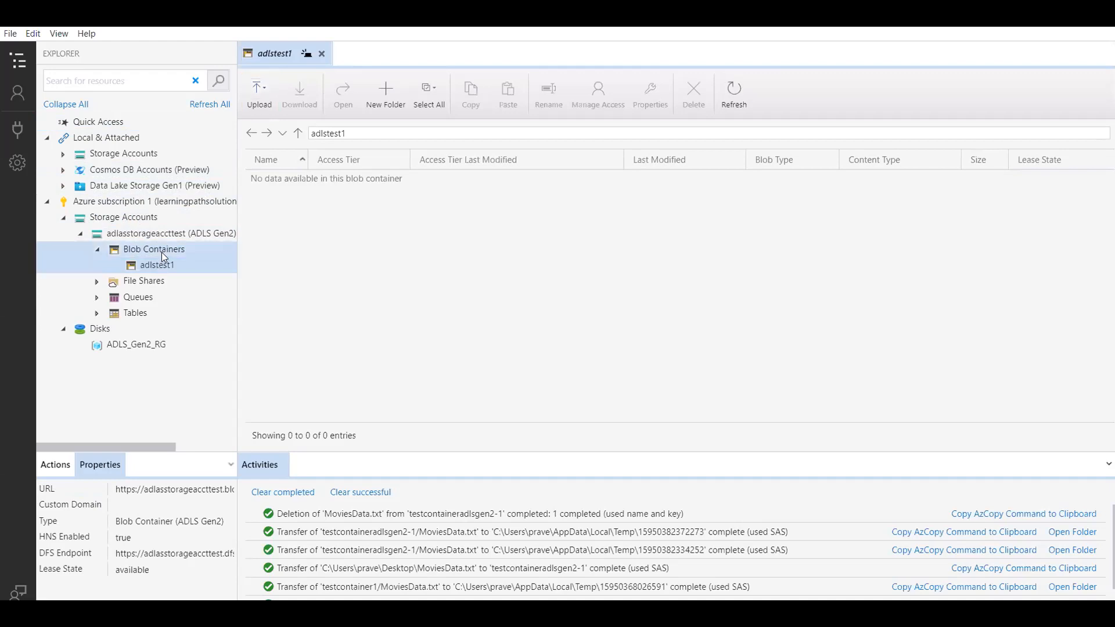
Create a second blob container adlstest2 under Blob Containers and view it, still empty.
{"action": "right_click", "coordinate": [154, 248]}
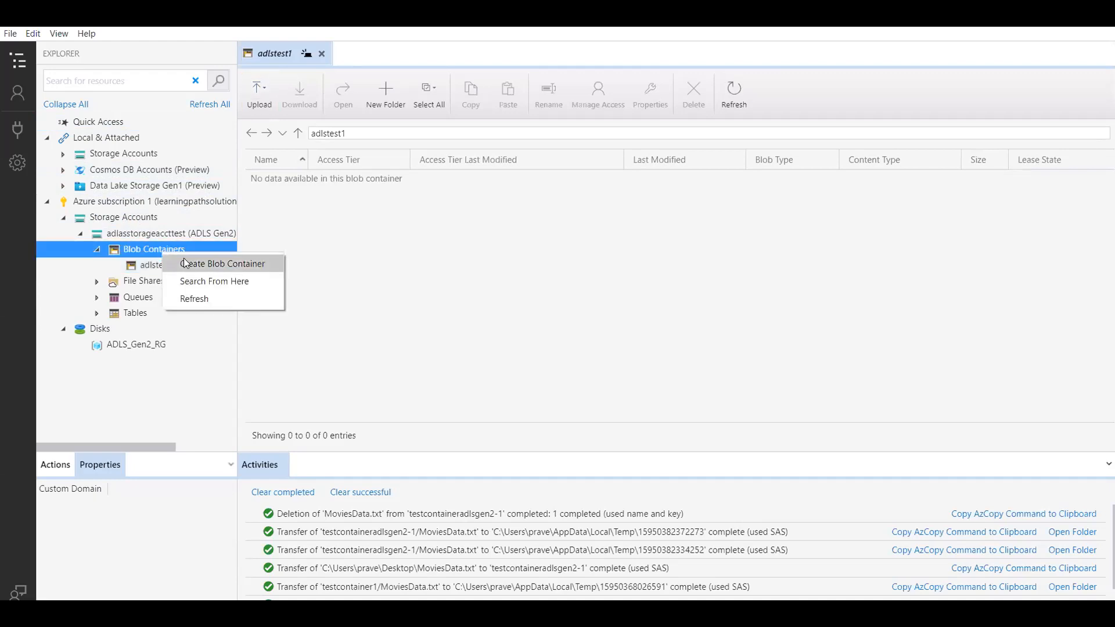
{"action": "left_click", "coordinate": [225, 264]}
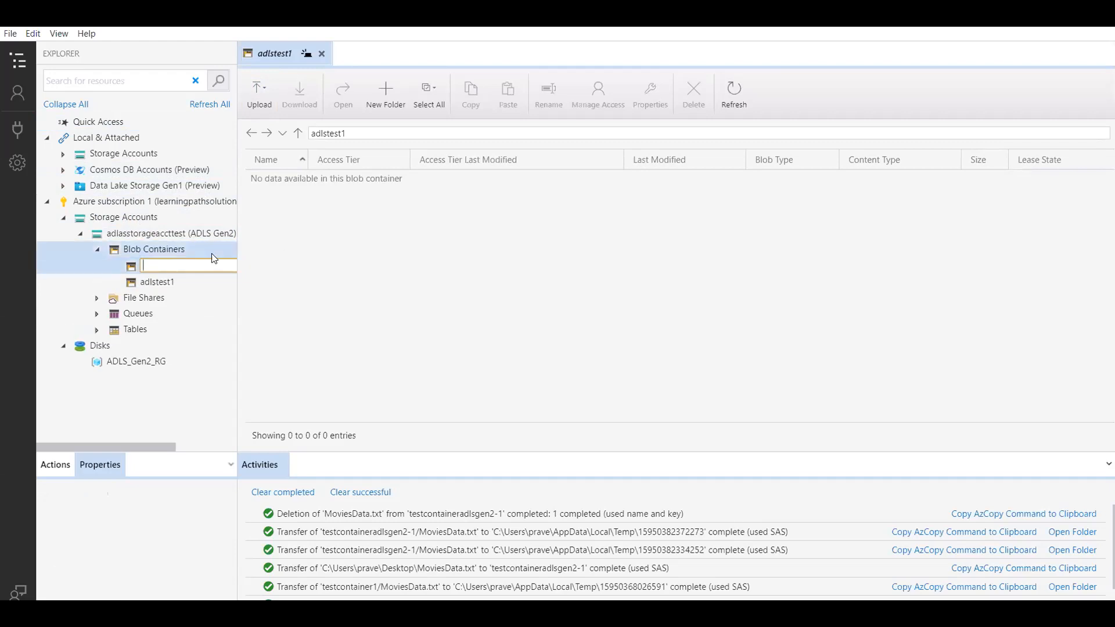
{"action": "type", "text": "adlstest2"}
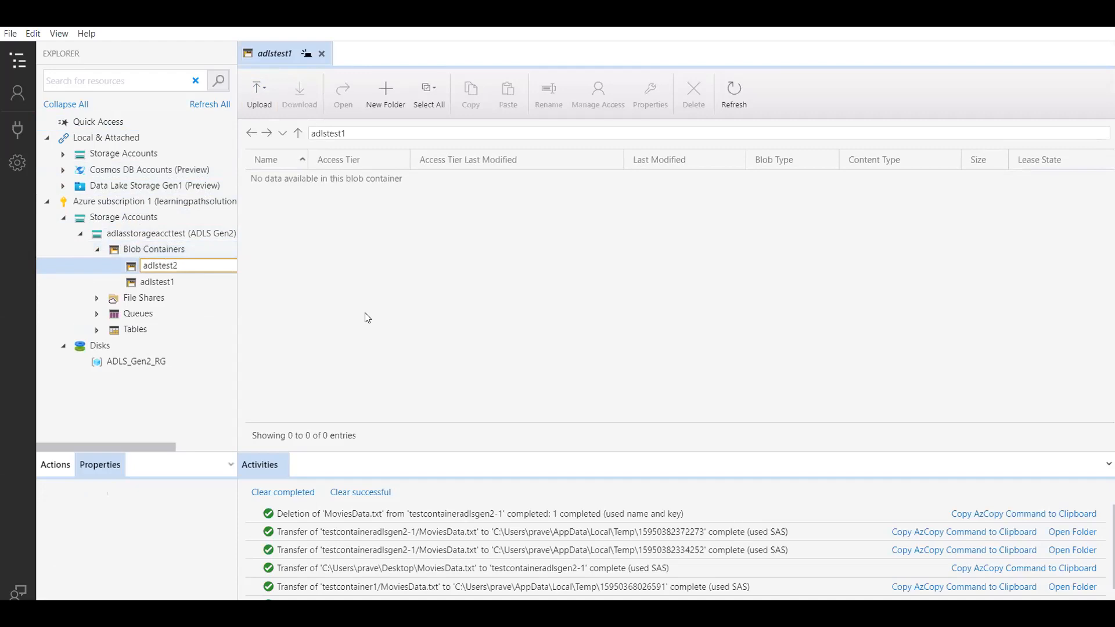
{"action": "double_click", "coordinate": [159, 281]}
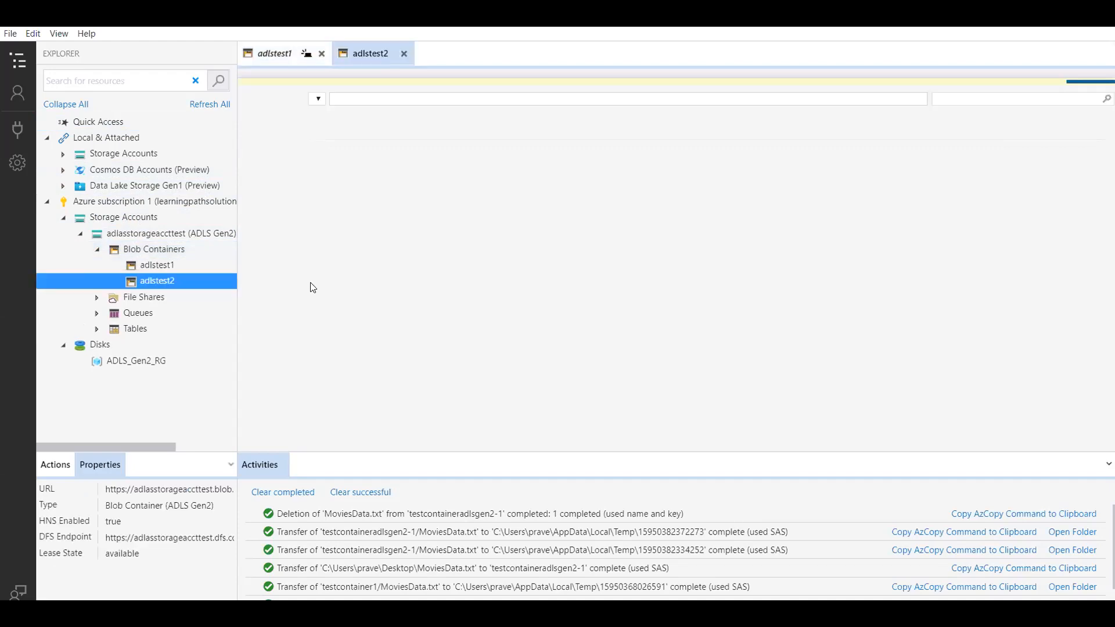
{"action": "left_click", "coordinate": [158, 281]}
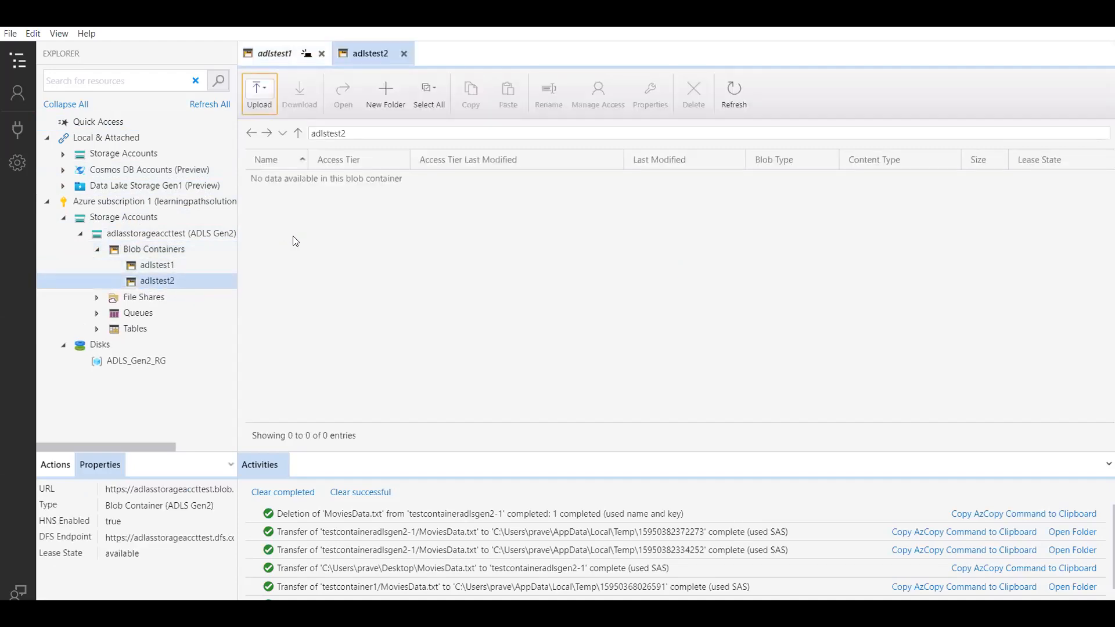
{"action": "mouse_move", "coordinate": [359, 231]}
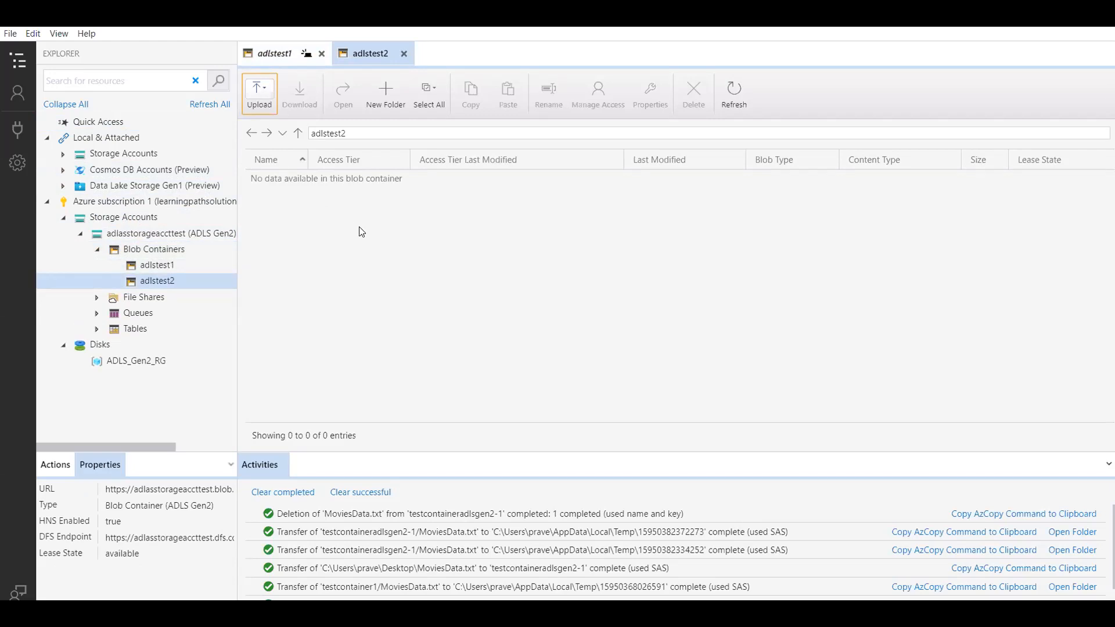
{"action": "mouse_move", "coordinate": [337, 229]}
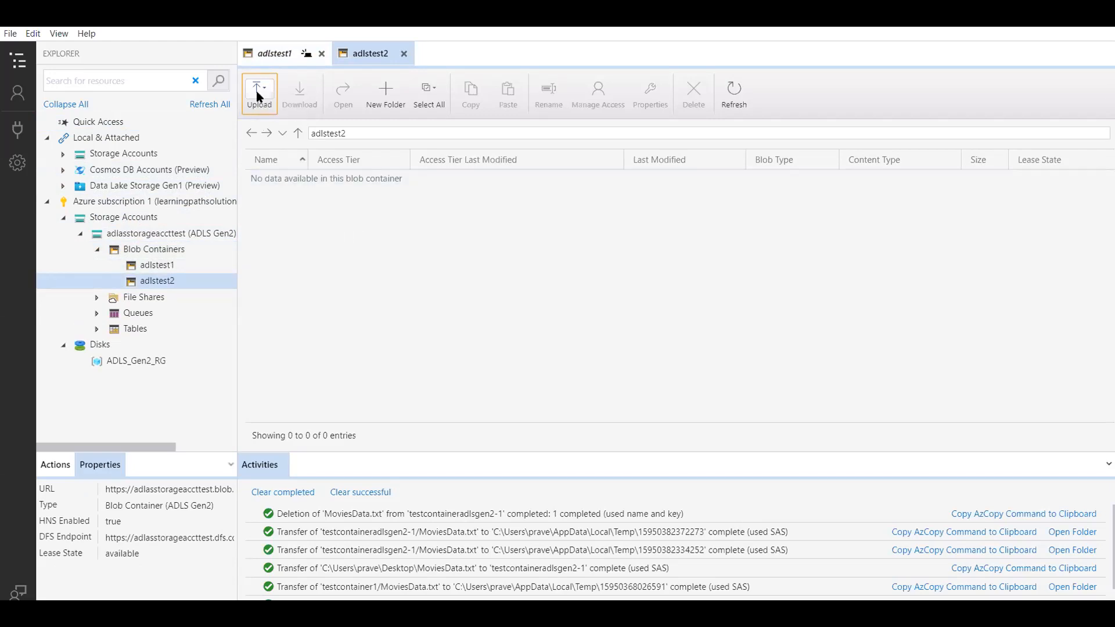
Upload the MoviesData.txt file from the Desktop into adlstest2 and see the transfer complete.
{"action": "left_click", "coordinate": [258, 93]}
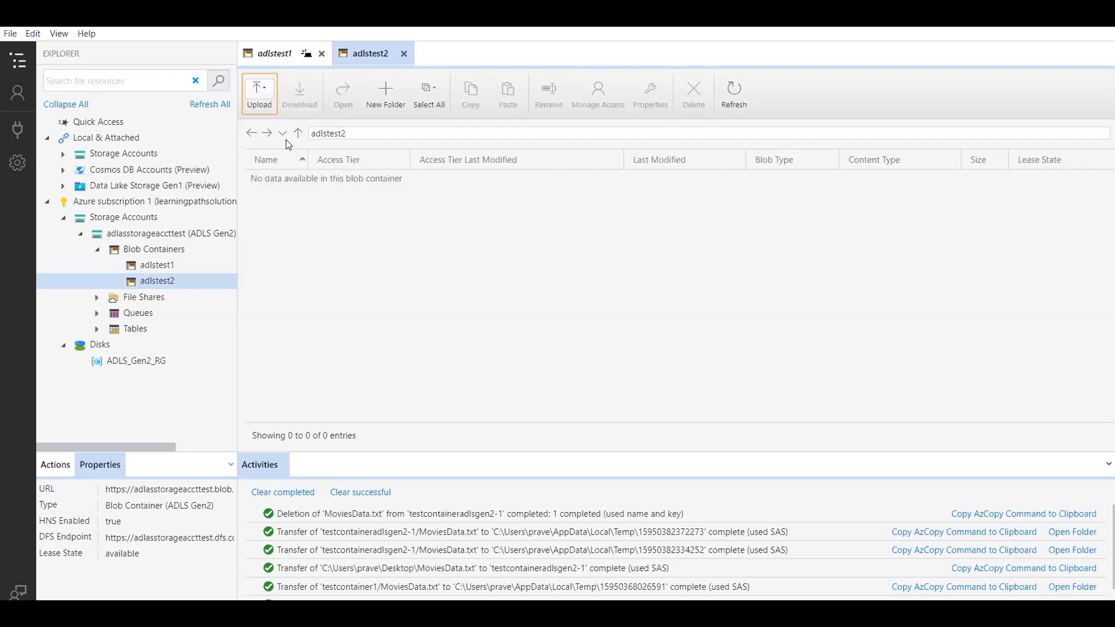
{"action": "left_click", "coordinate": [257, 93]}
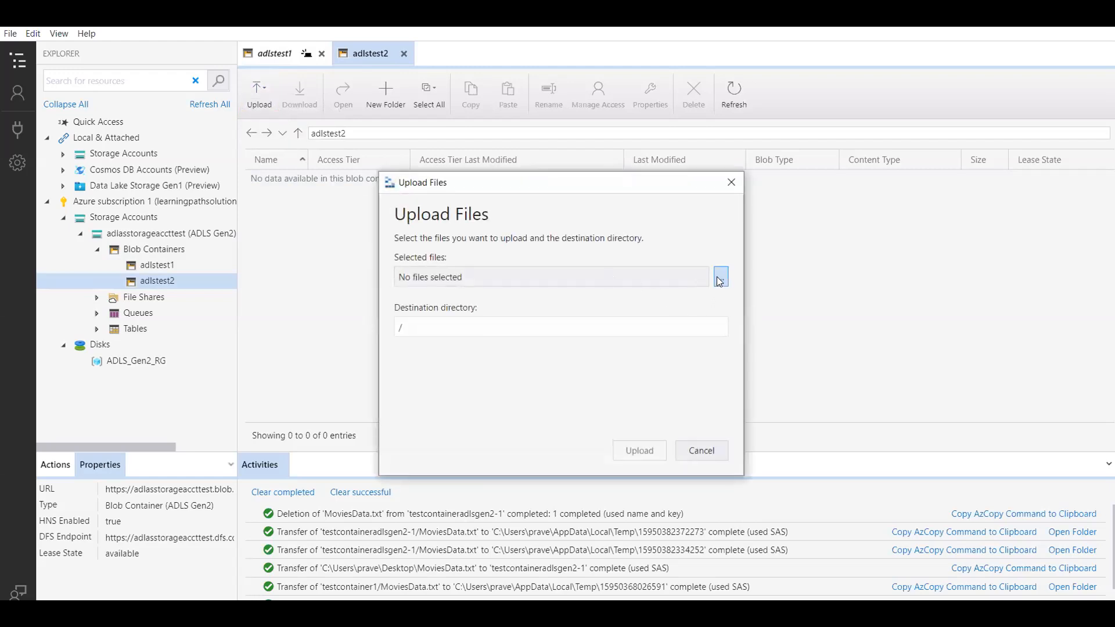
{"action": "left_click", "coordinate": [720, 277]}
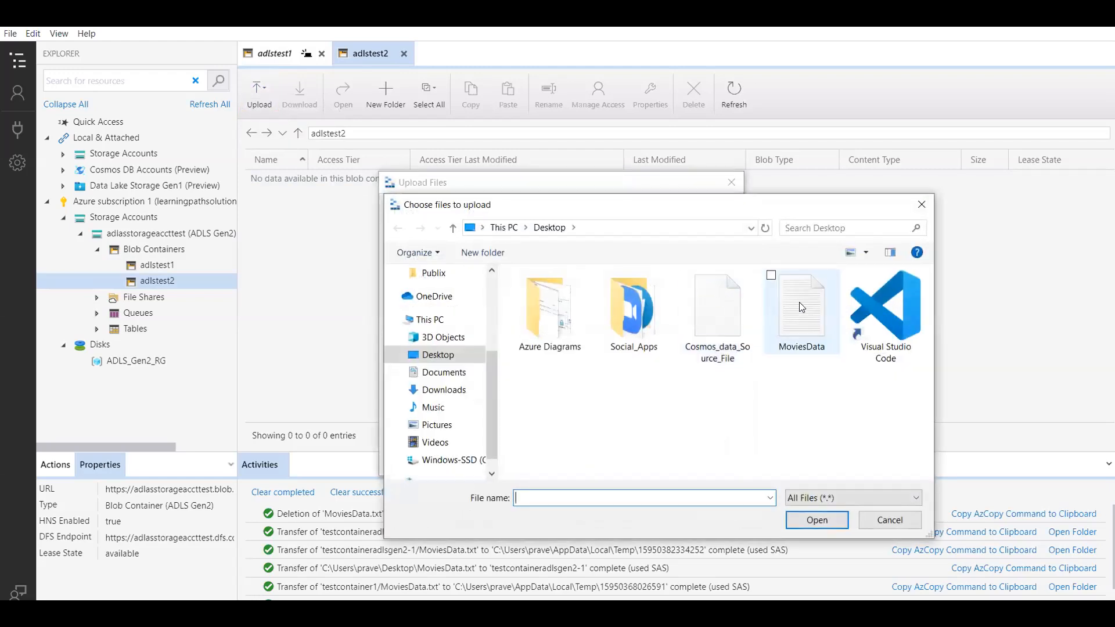
{"action": "left_click", "coordinate": [801, 307]}
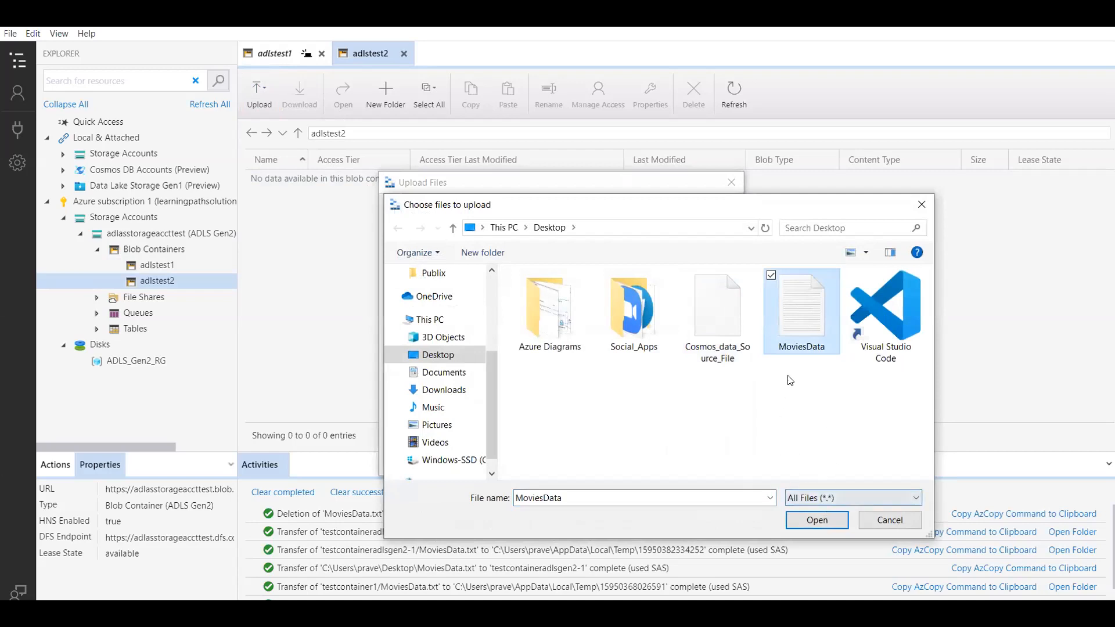
{"action": "left_click", "coordinate": [817, 521]}
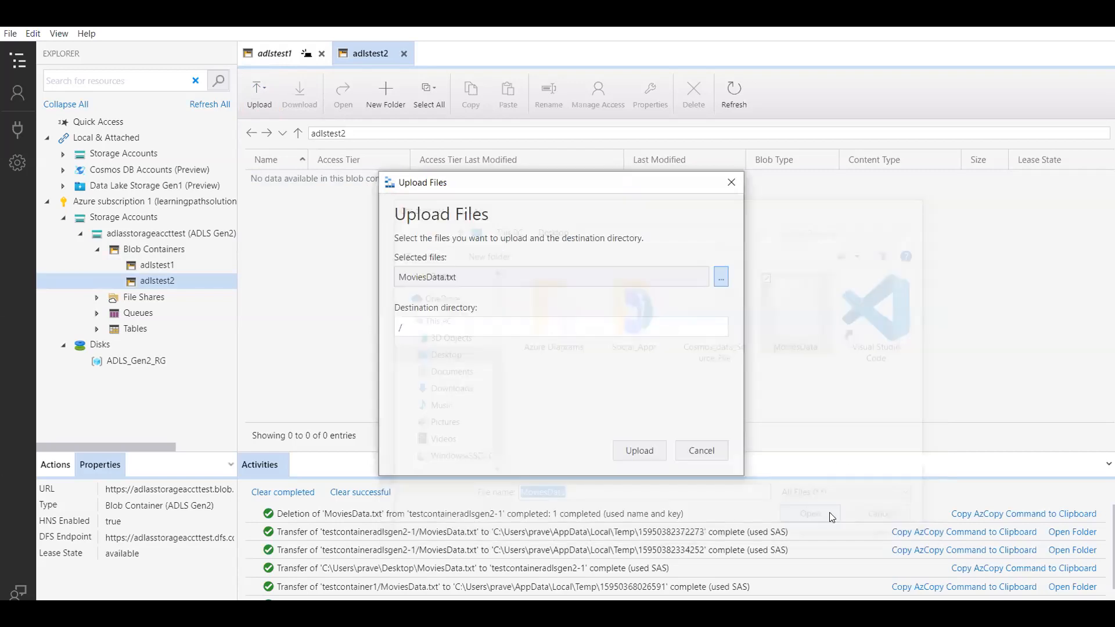
{"action": "left_click", "coordinate": [700, 450]}
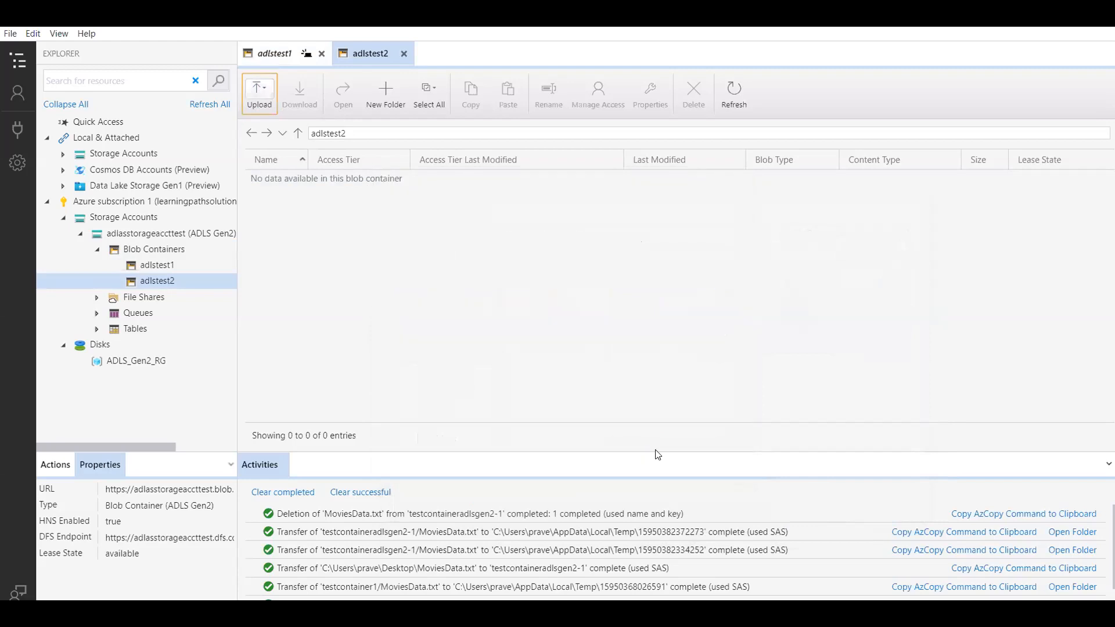
{"action": "mouse_move", "coordinate": [595, 289]}
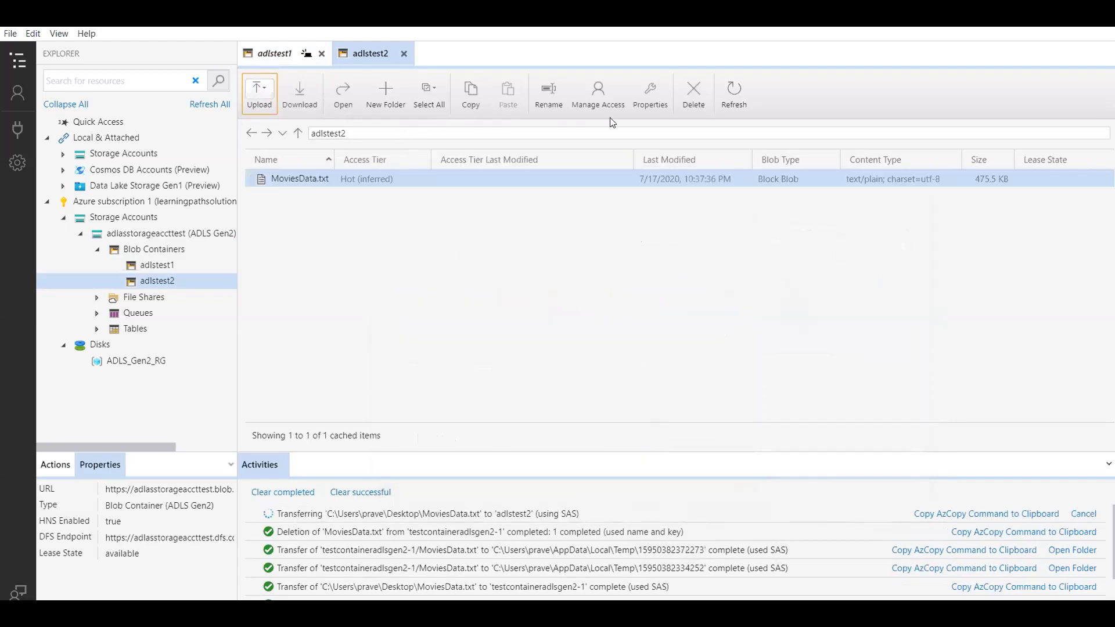
{"action": "left_click", "coordinate": [733, 93]}
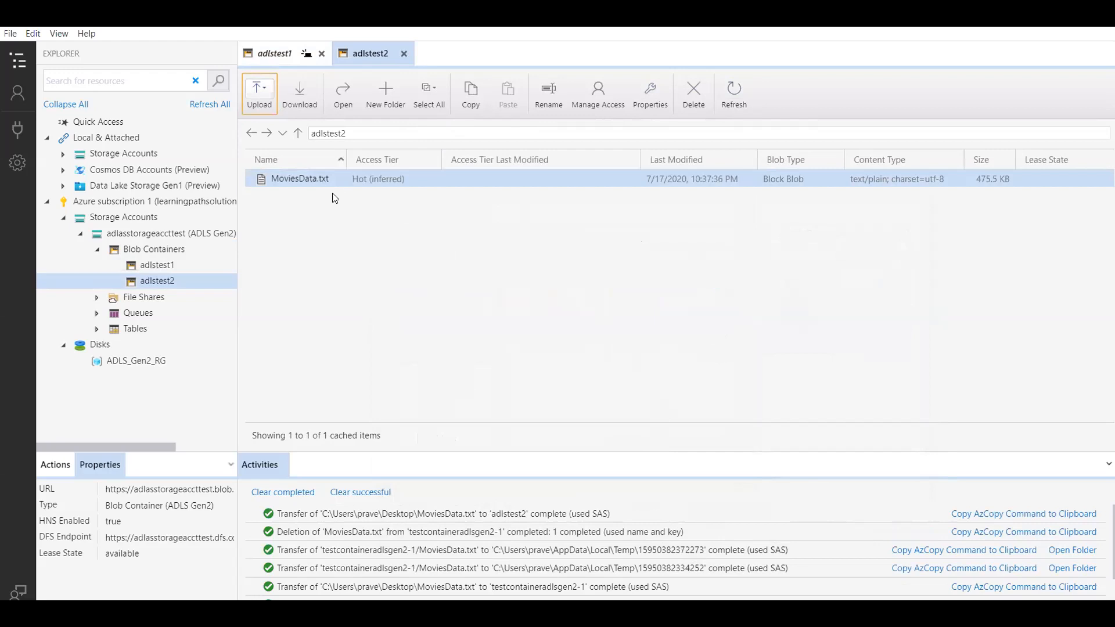
{"action": "mouse_move", "coordinate": [593, 173]}
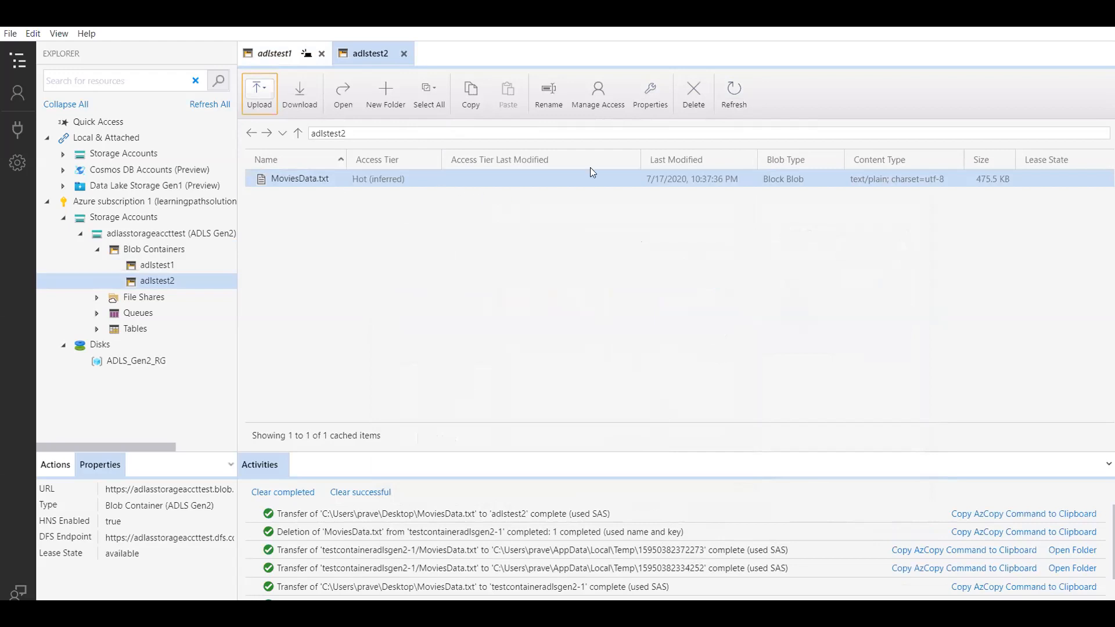
{"action": "mouse_move", "coordinate": [305, 185]}
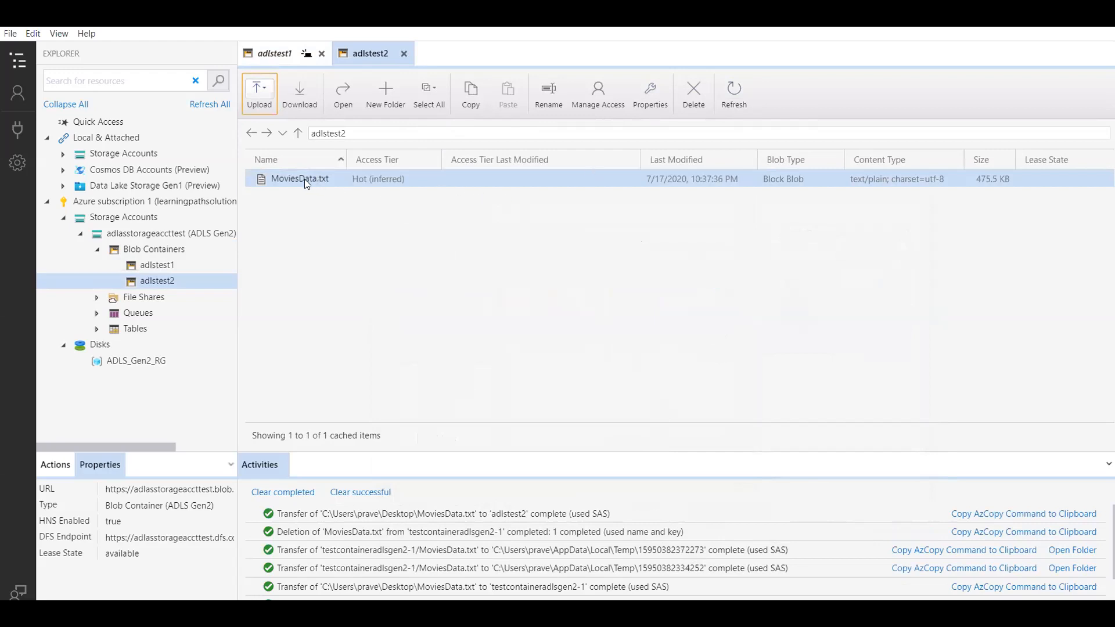
{"action": "left_click", "coordinate": [301, 179]}
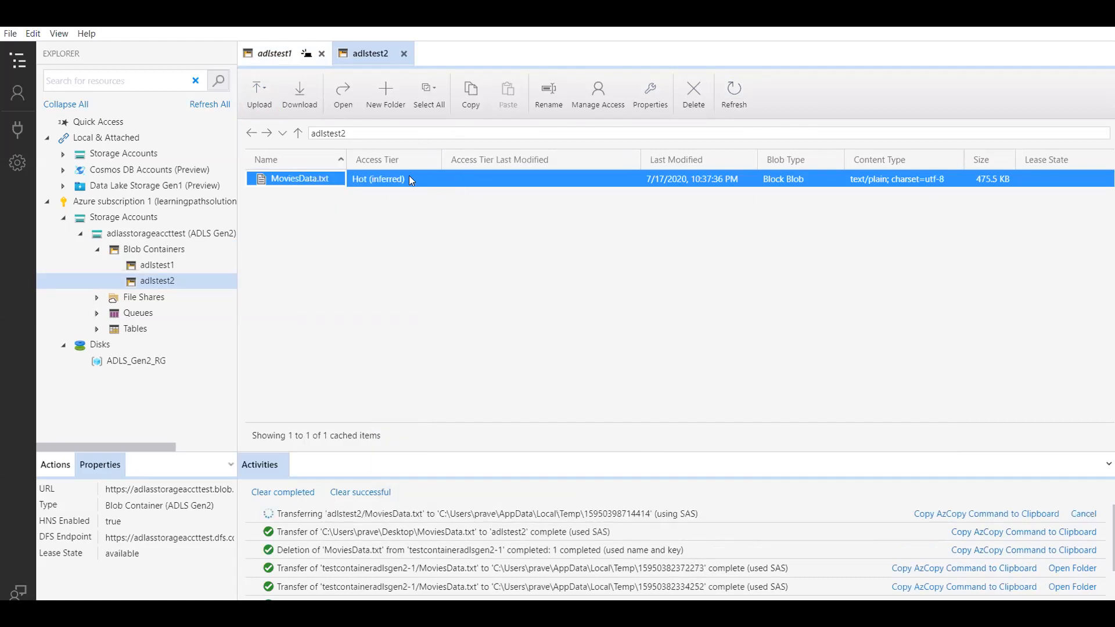
{"action": "double_click", "coordinate": [301, 178]}
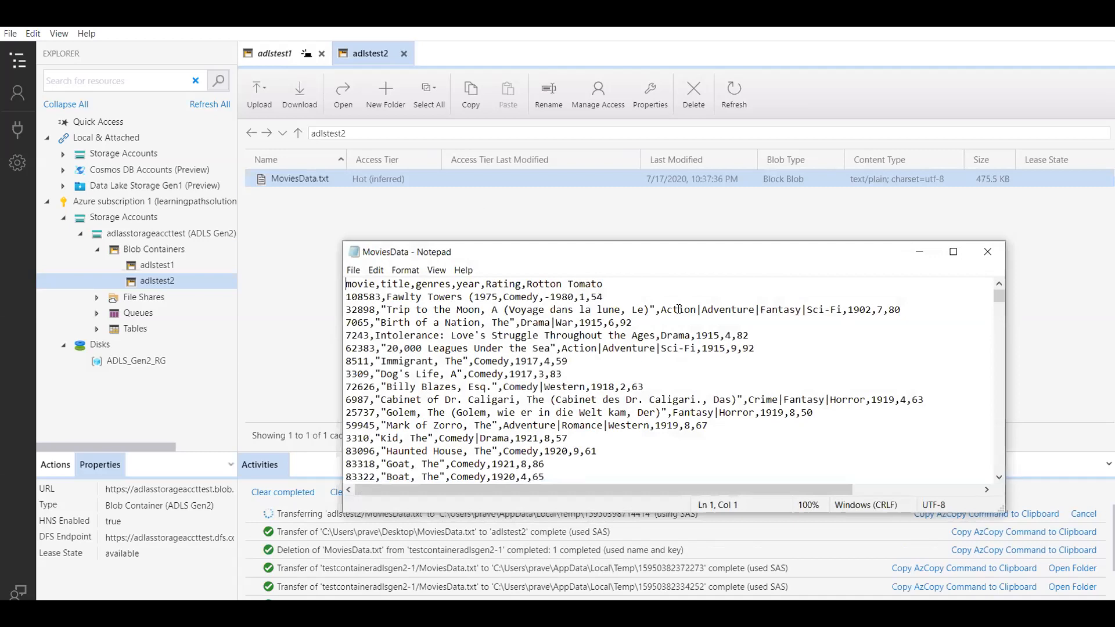
{"action": "left_click", "coordinate": [988, 252]}
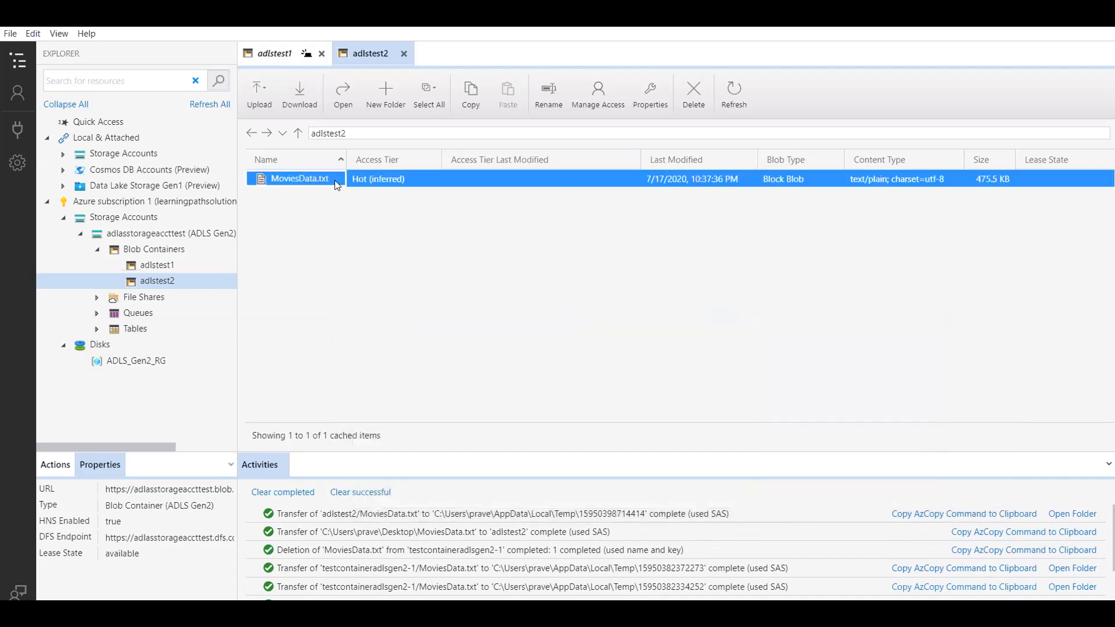
{"action": "mouse_move", "coordinate": [692, 92]}
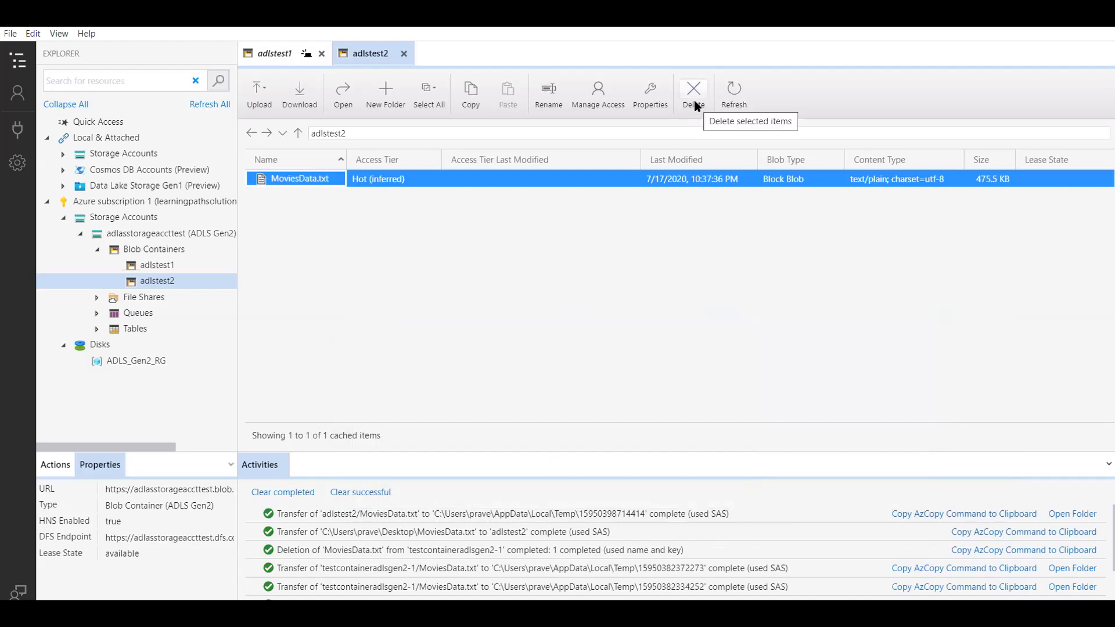
{"action": "mouse_move", "coordinate": [694, 97]}
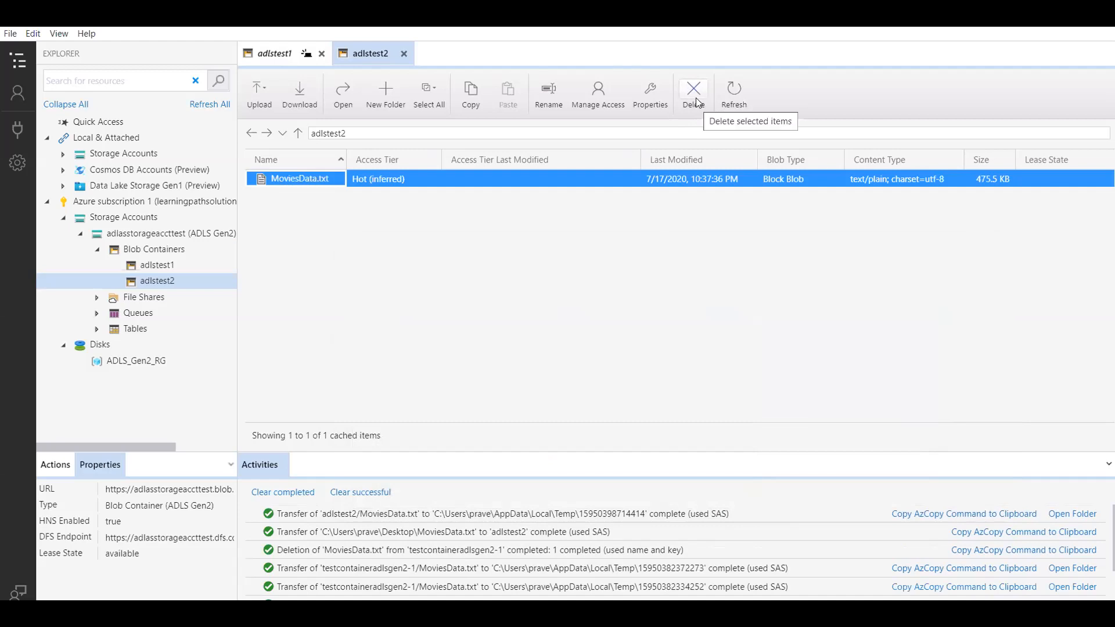
{"action": "mouse_move", "coordinate": [733, 174]}
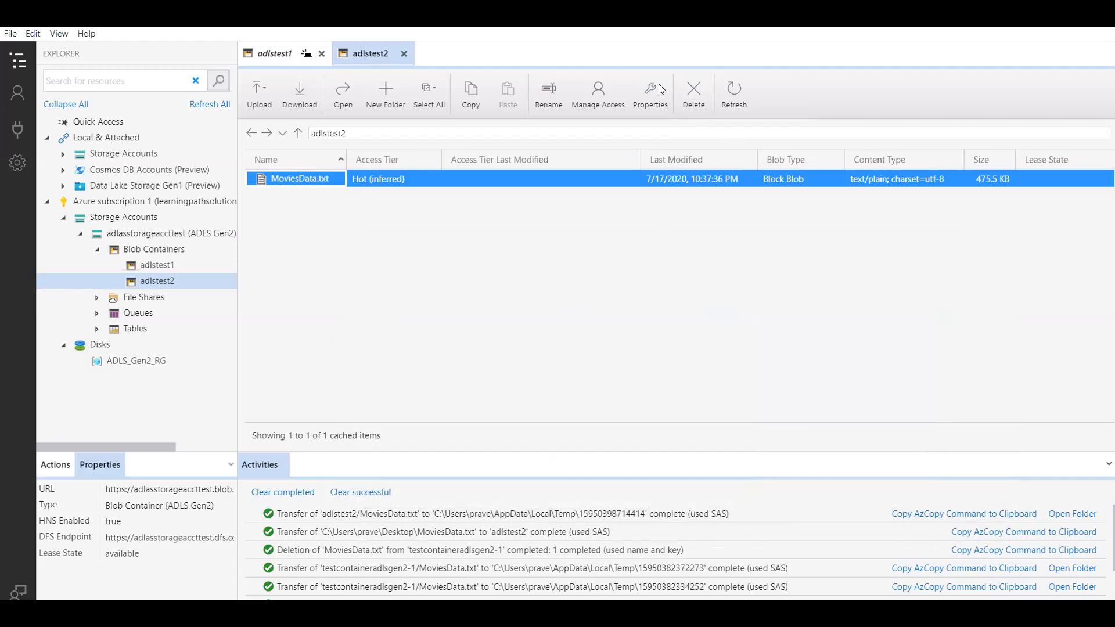
{"action": "mouse_move", "coordinate": [628, 232]}
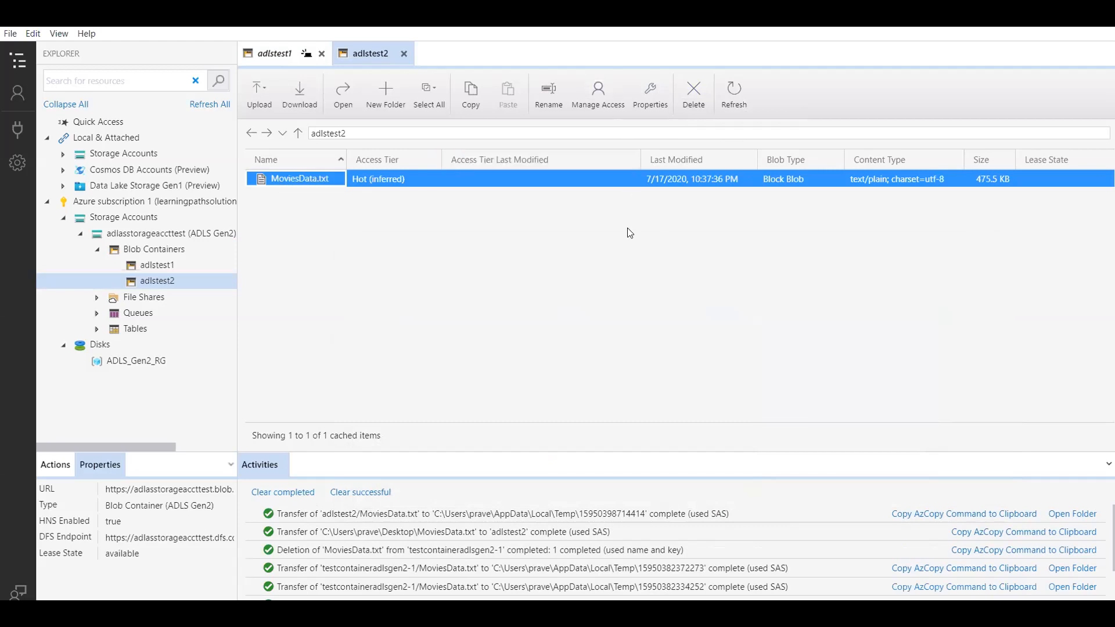
{"action": "mouse_move", "coordinate": [632, 258]}
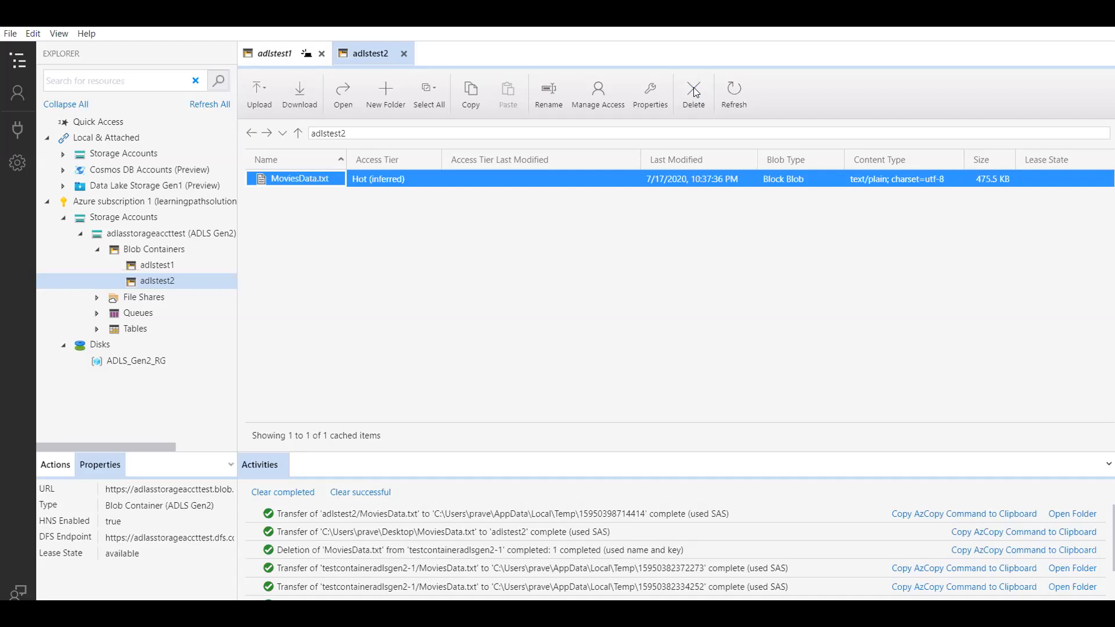
{"action": "mouse_move", "coordinate": [872, 86]}
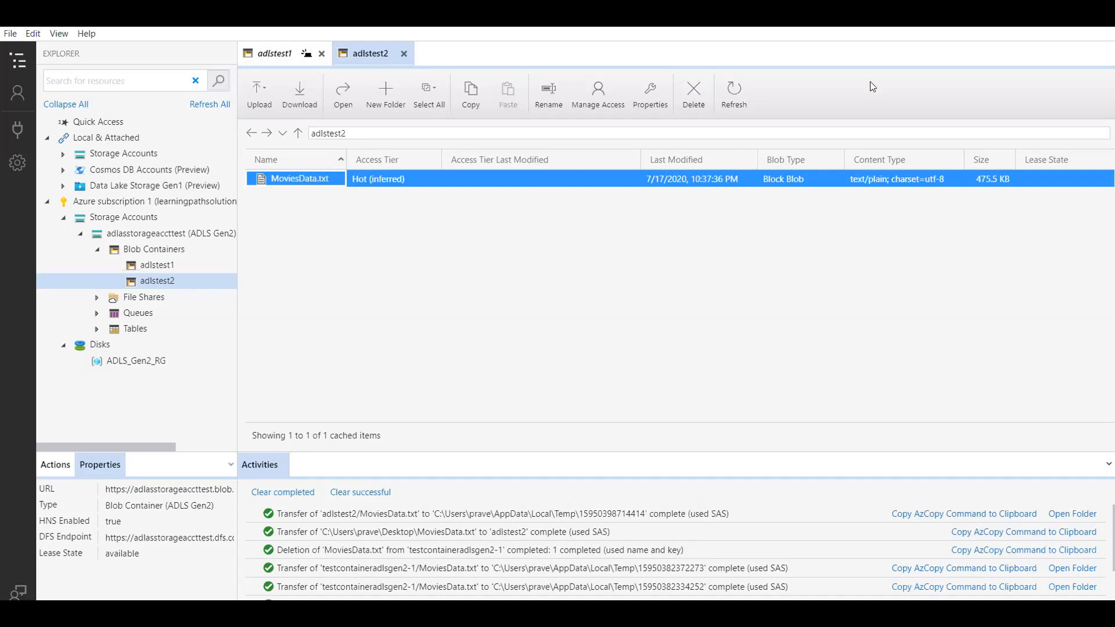